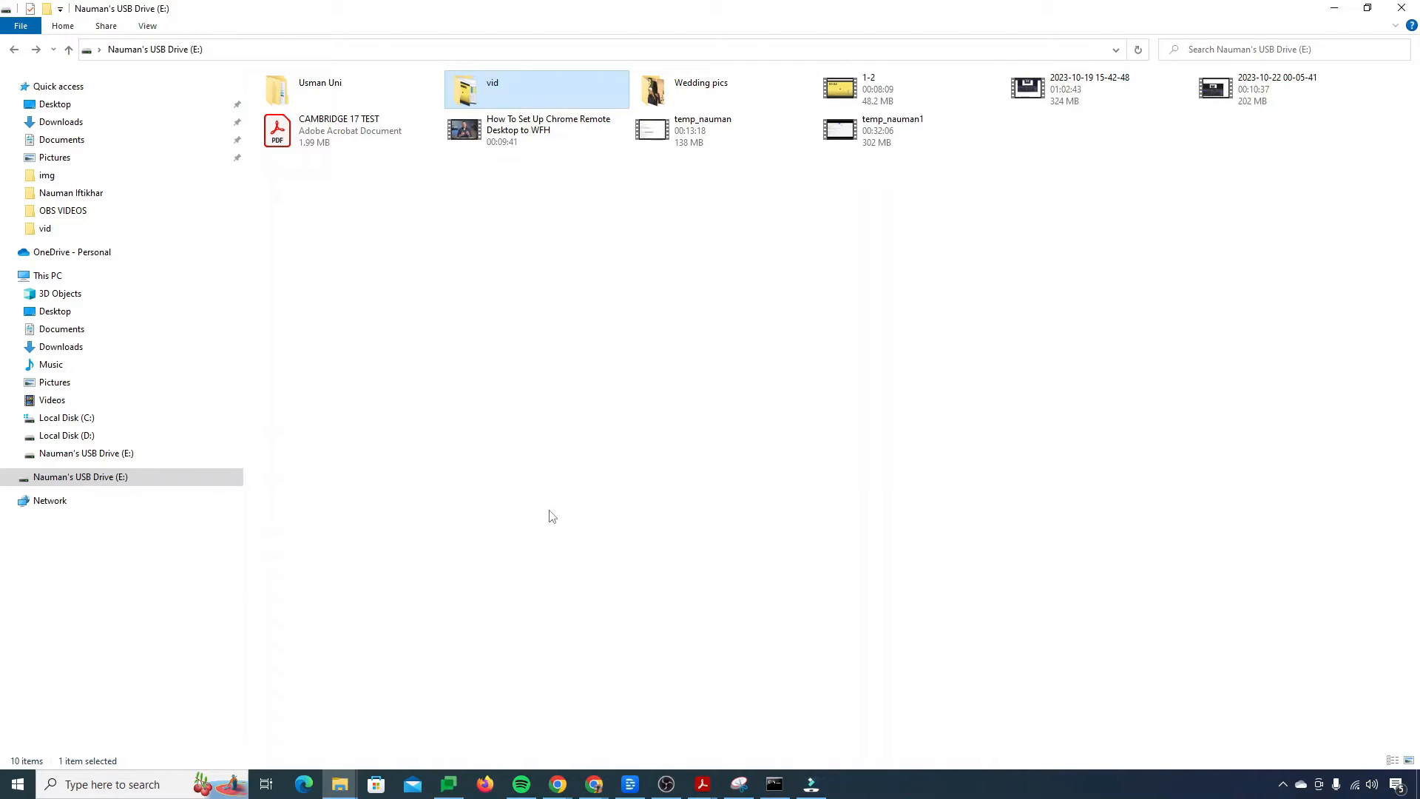
Step: Look inside the vid folder at its twelve videos and return to the drive's top level
left_click(461, 502)
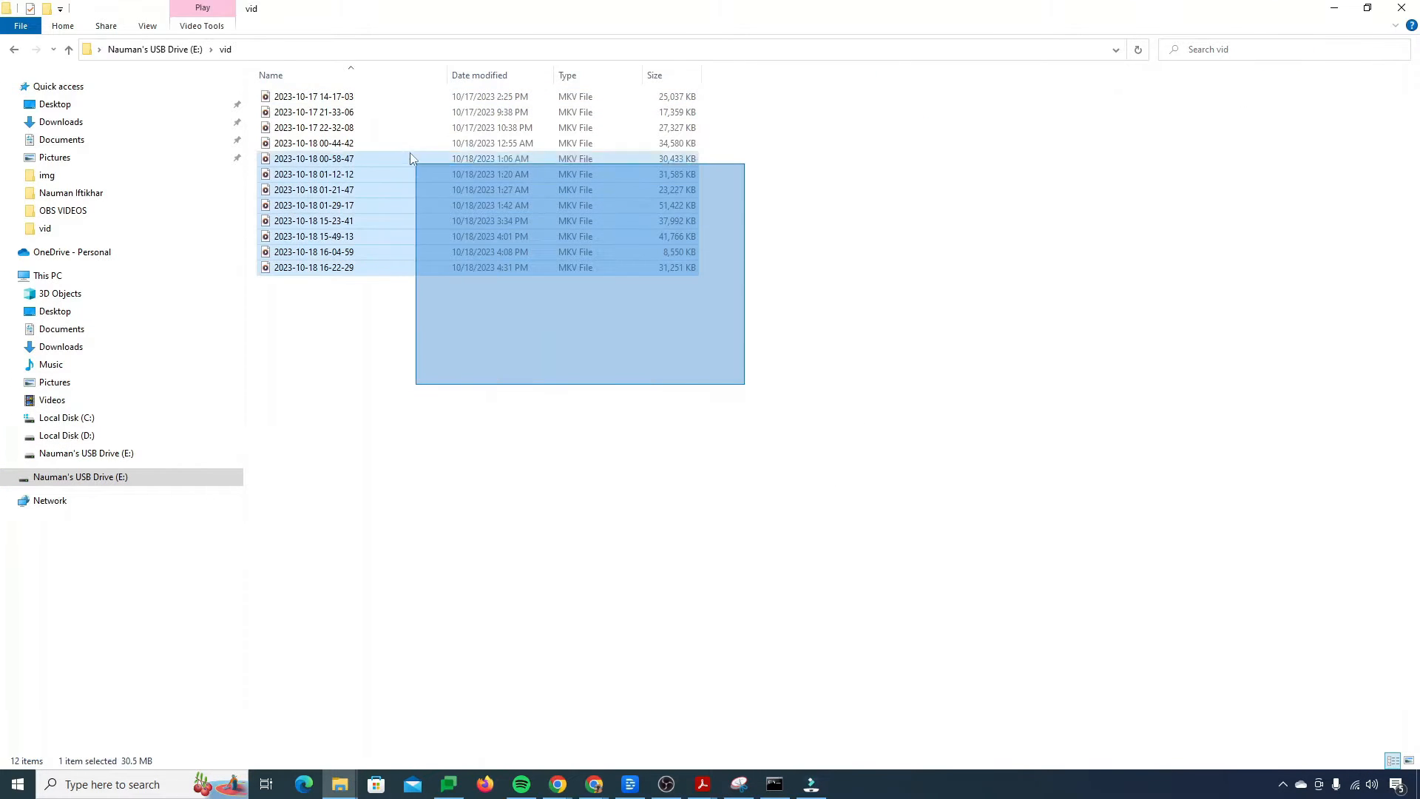
key("ctrl+a")
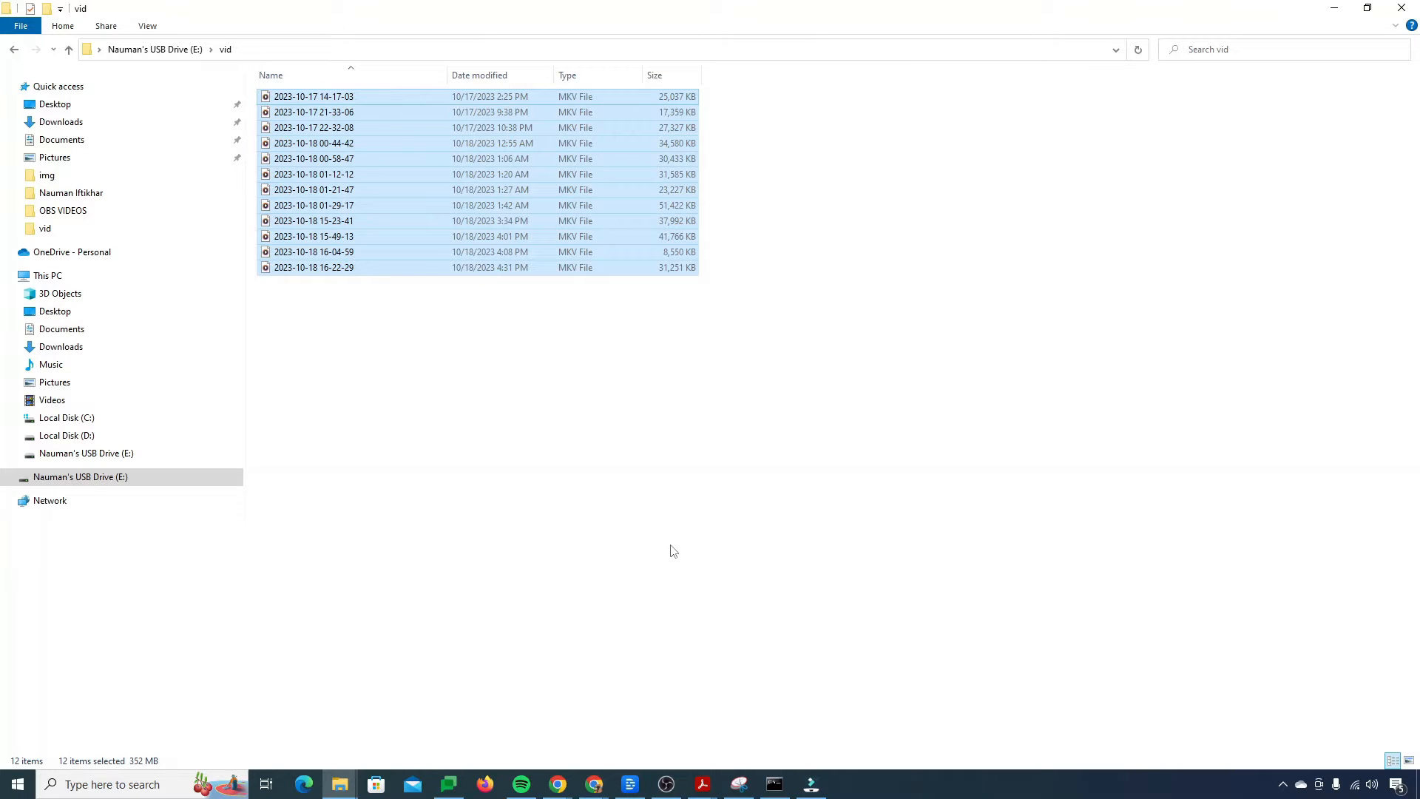
left_click(68, 49)
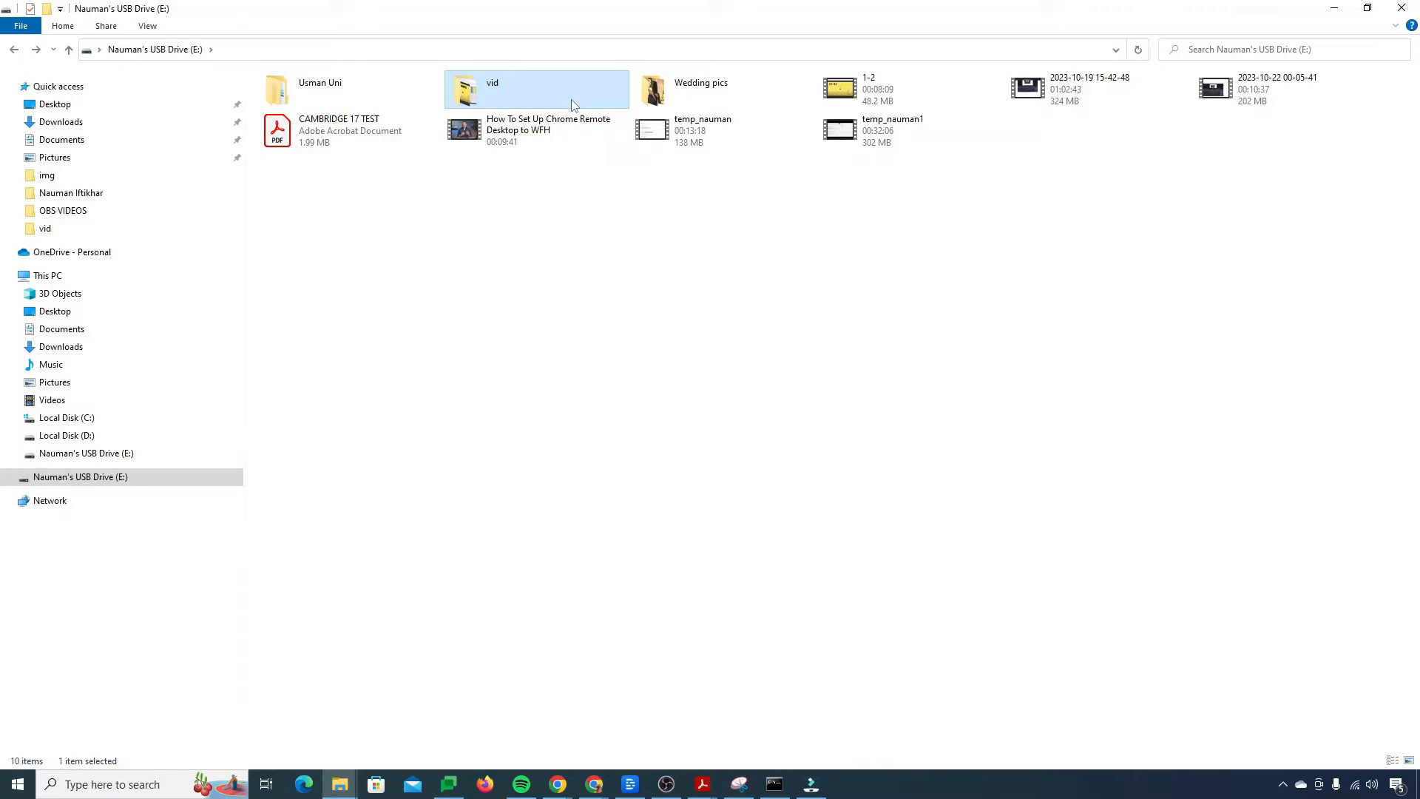
Step: Permanently delete the vid folder from the USB drive, confirming the prompt
key("Delete")
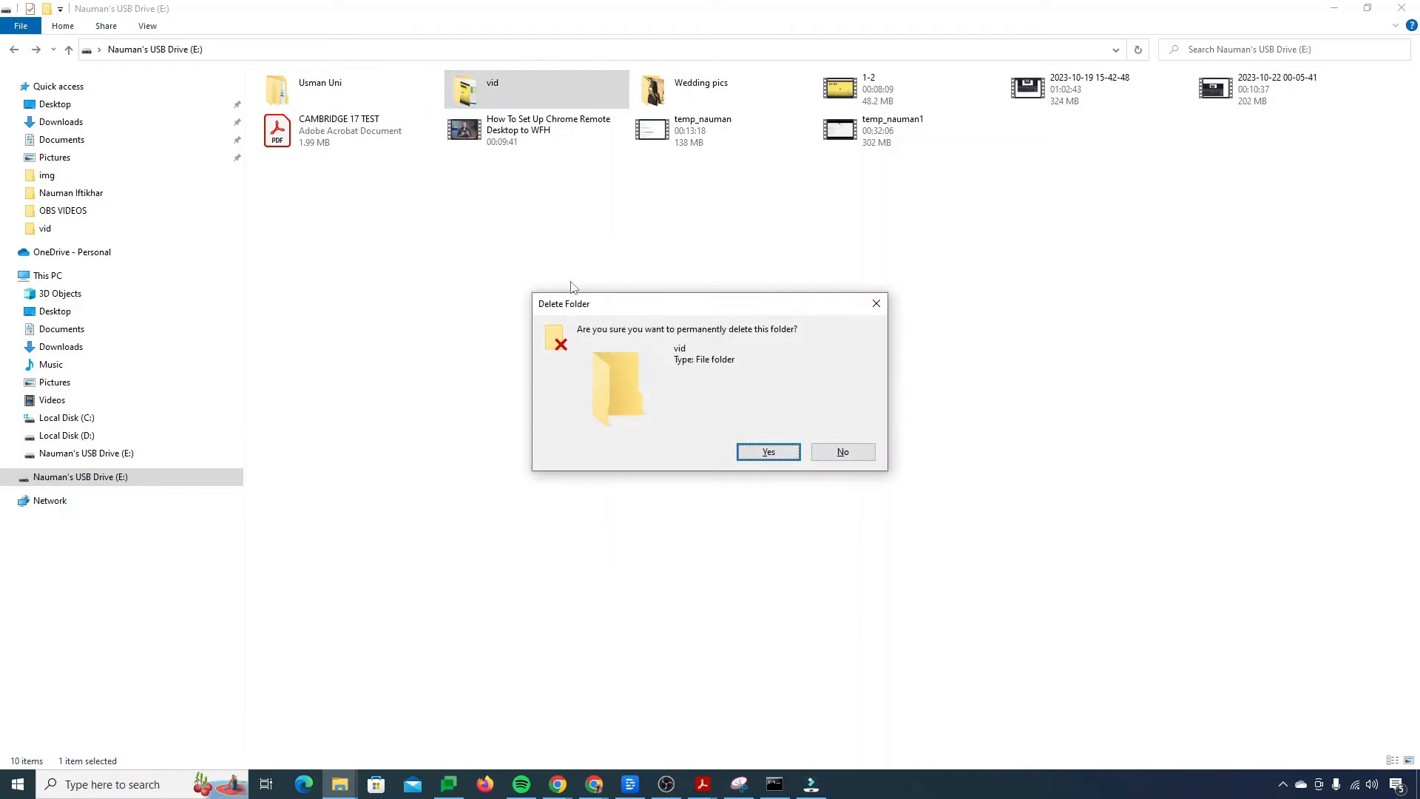
mouse_move(581, 335)
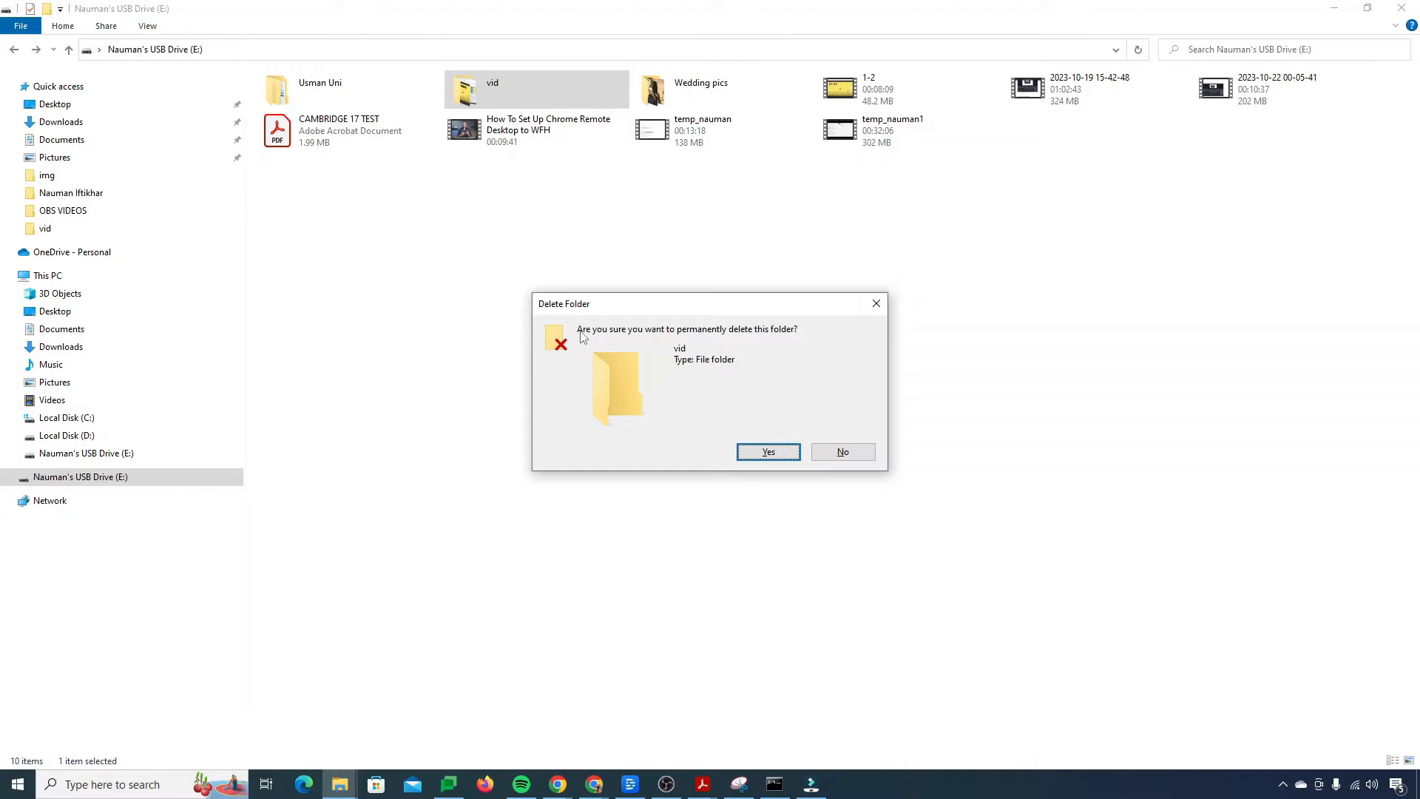
mouse_move(793, 344)
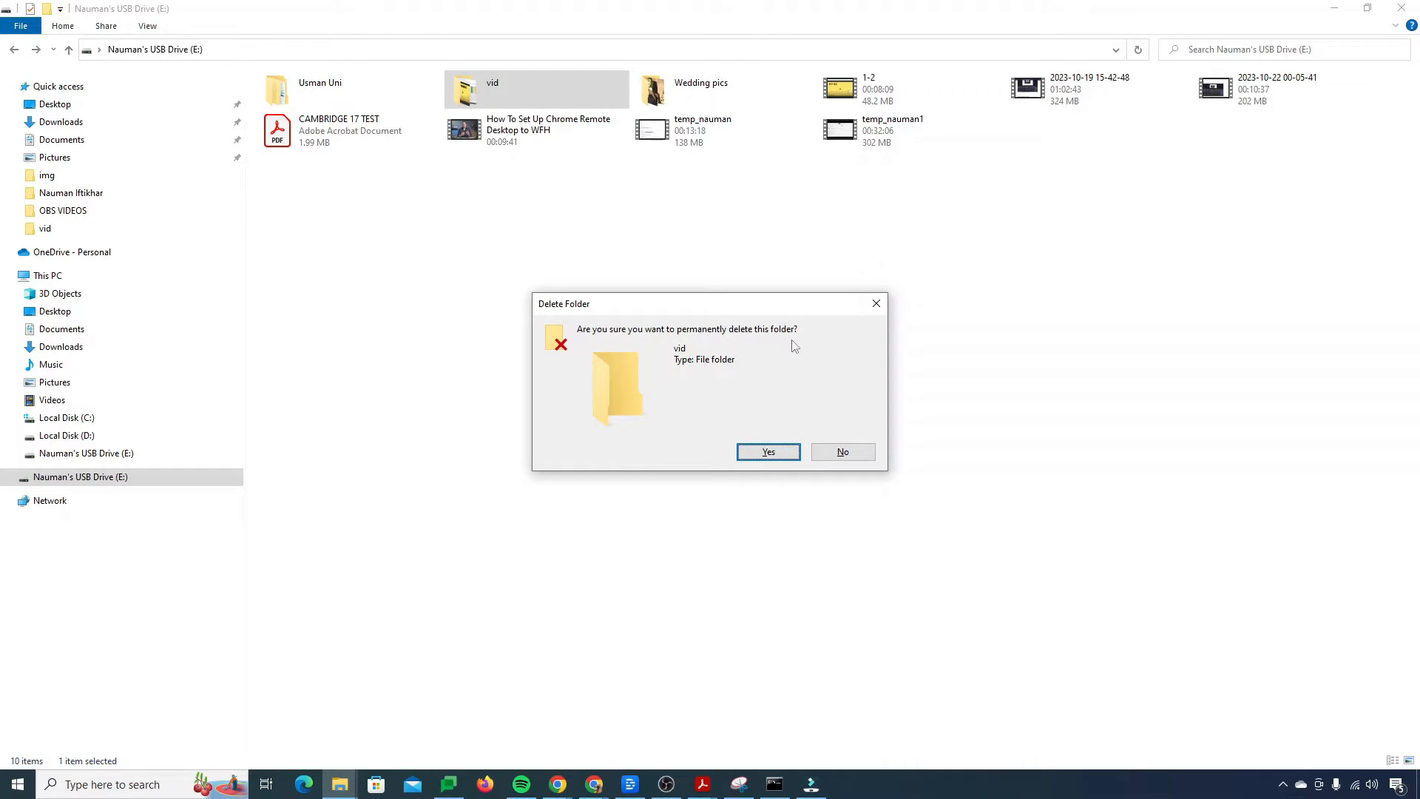
mouse_move(786, 346)
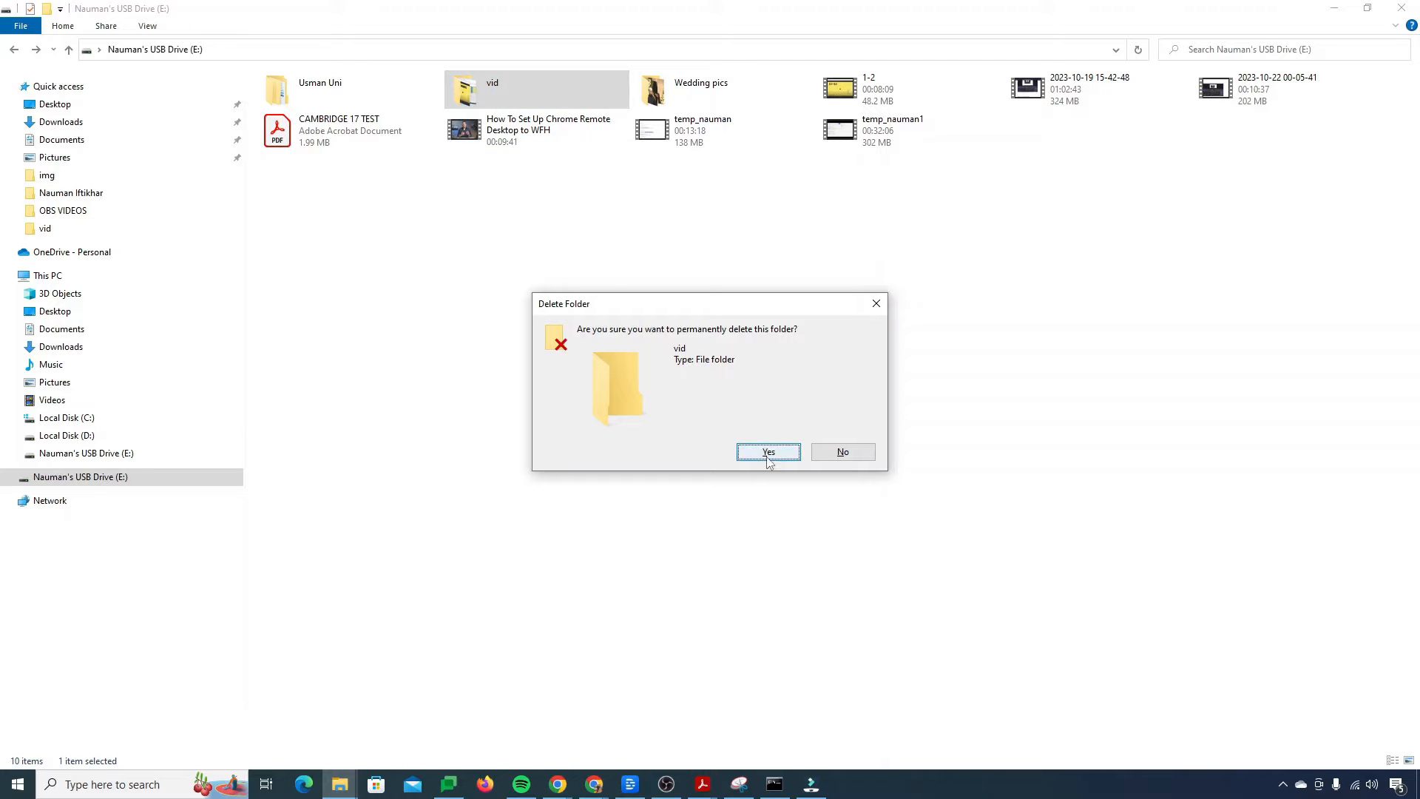
left_click(767, 452)
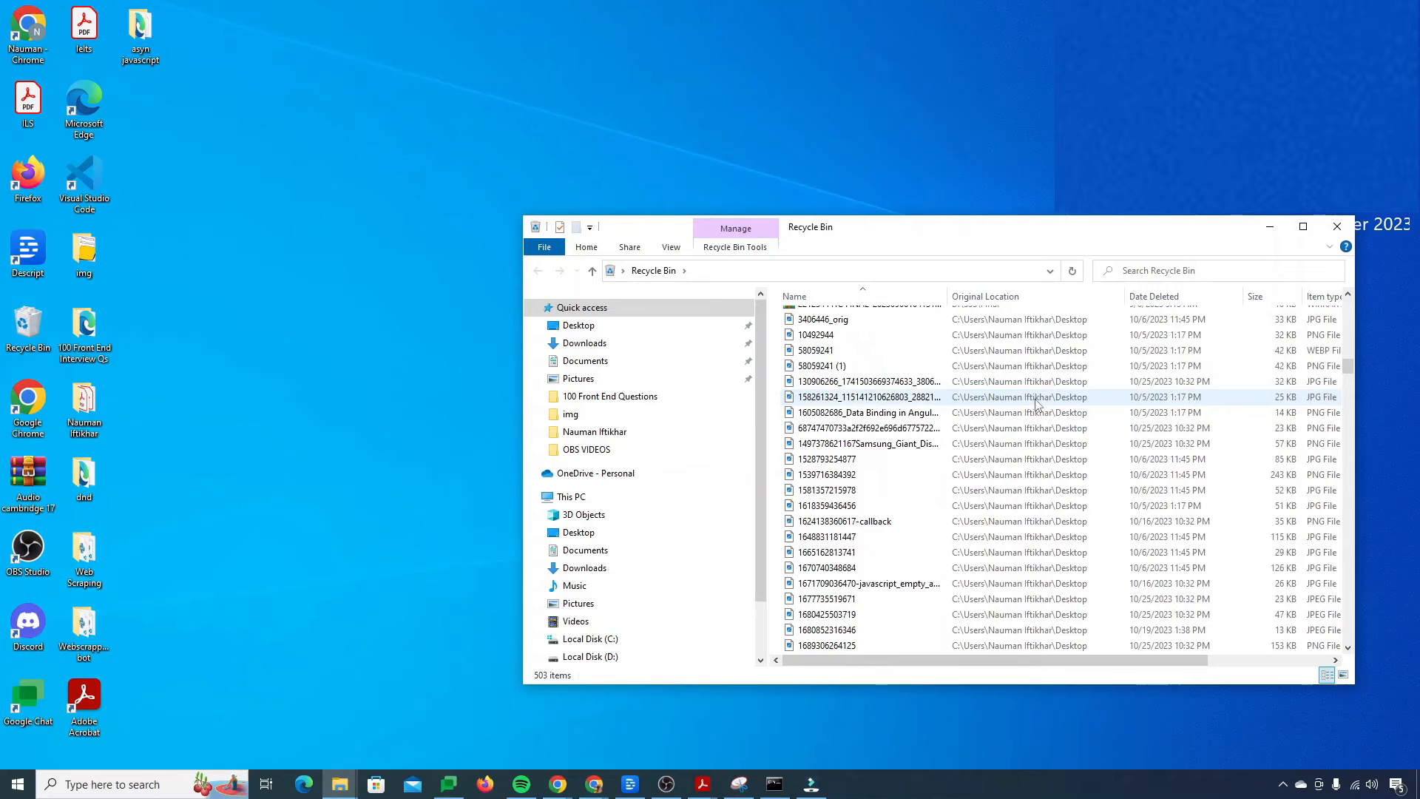
Step: Reopen Nauman's USB Drive (E:) to confirm the vid folder is gone
scroll("up", 3)
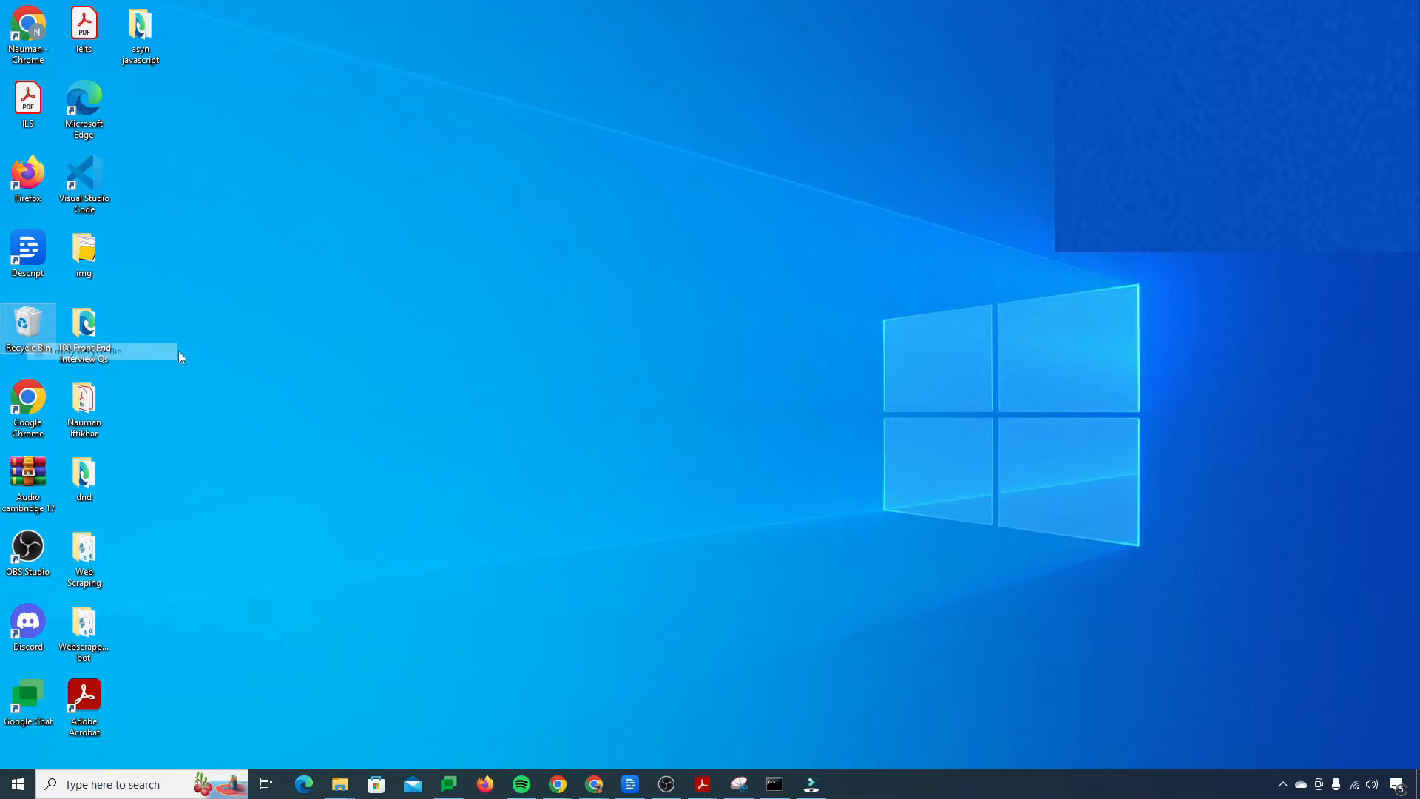
mouse_move(783, 412)
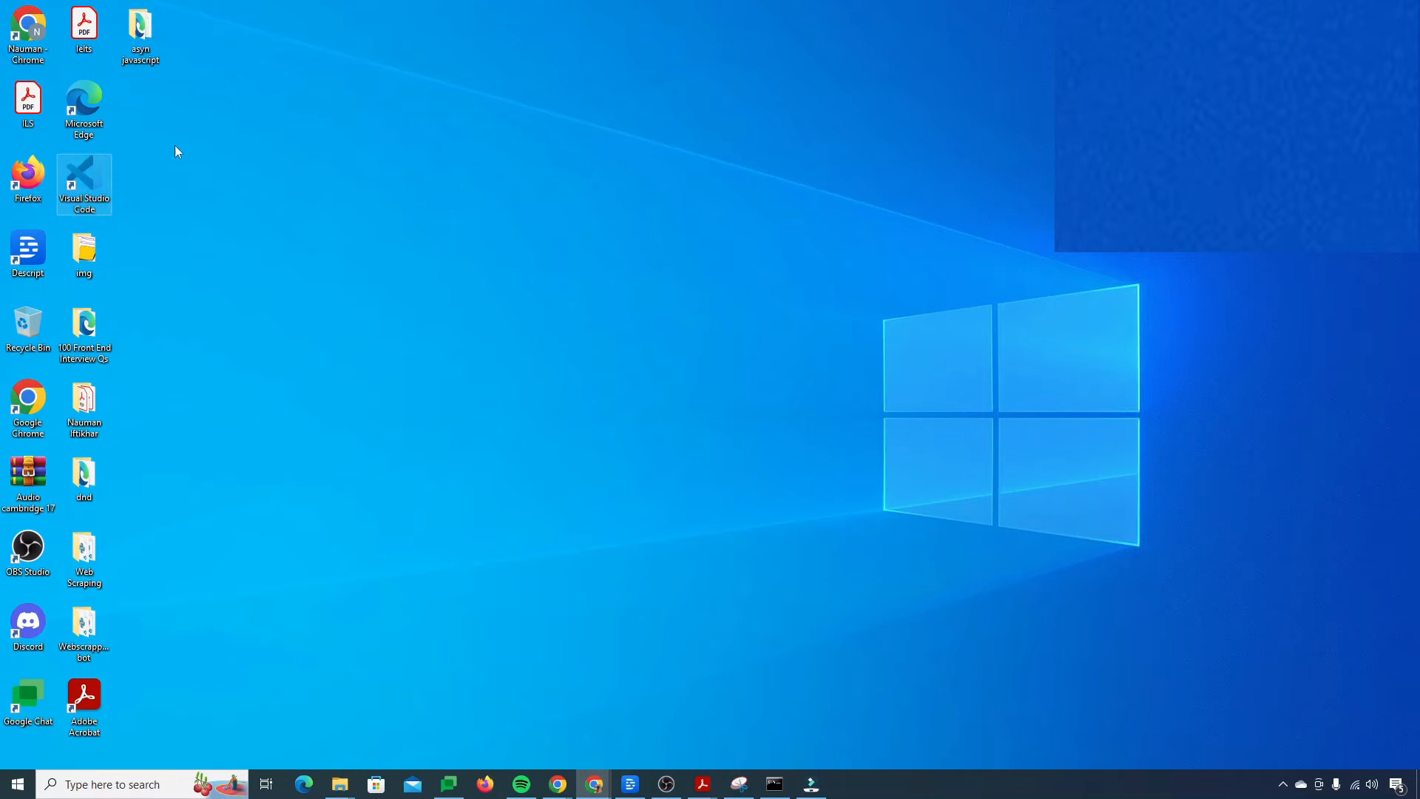
double_click(28, 324)
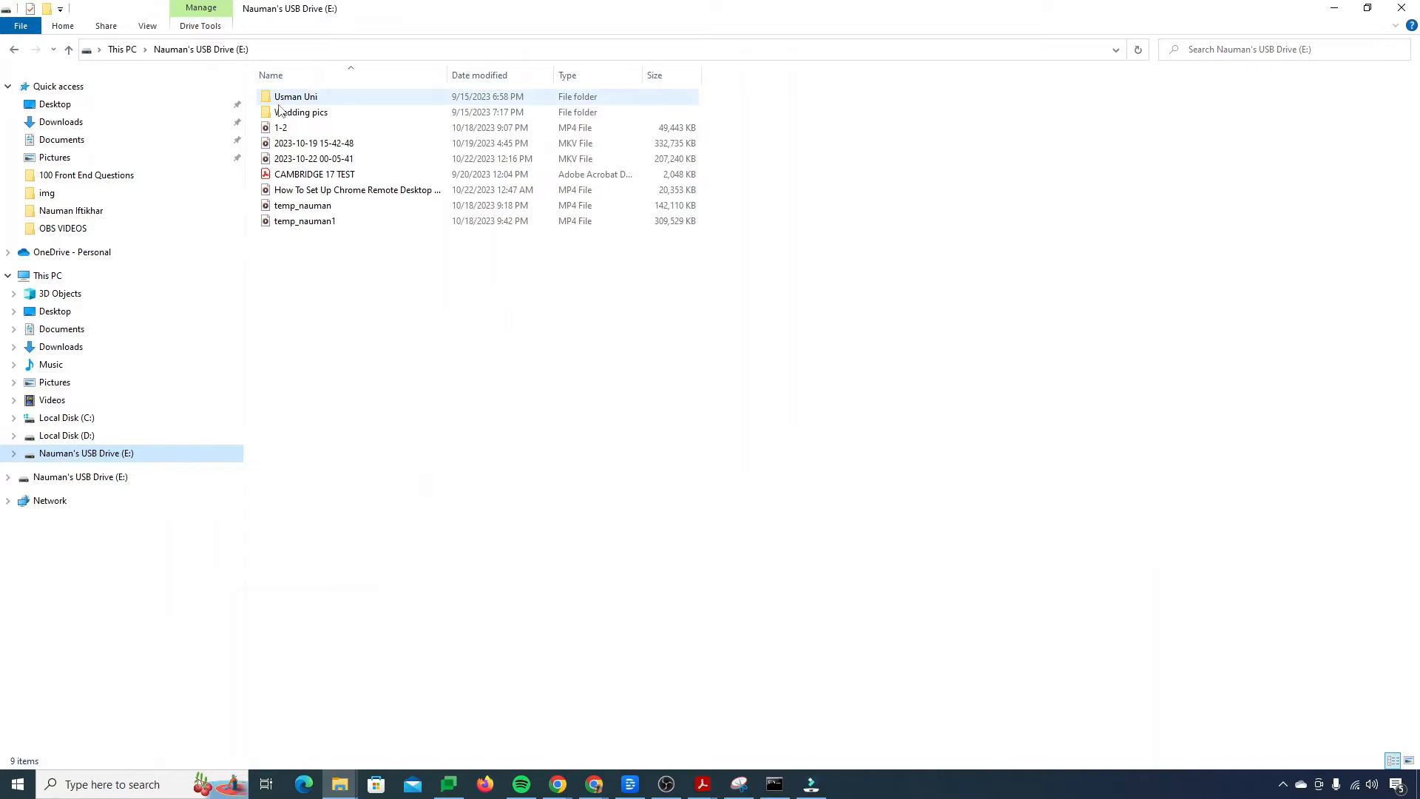
left_click(861, 585)
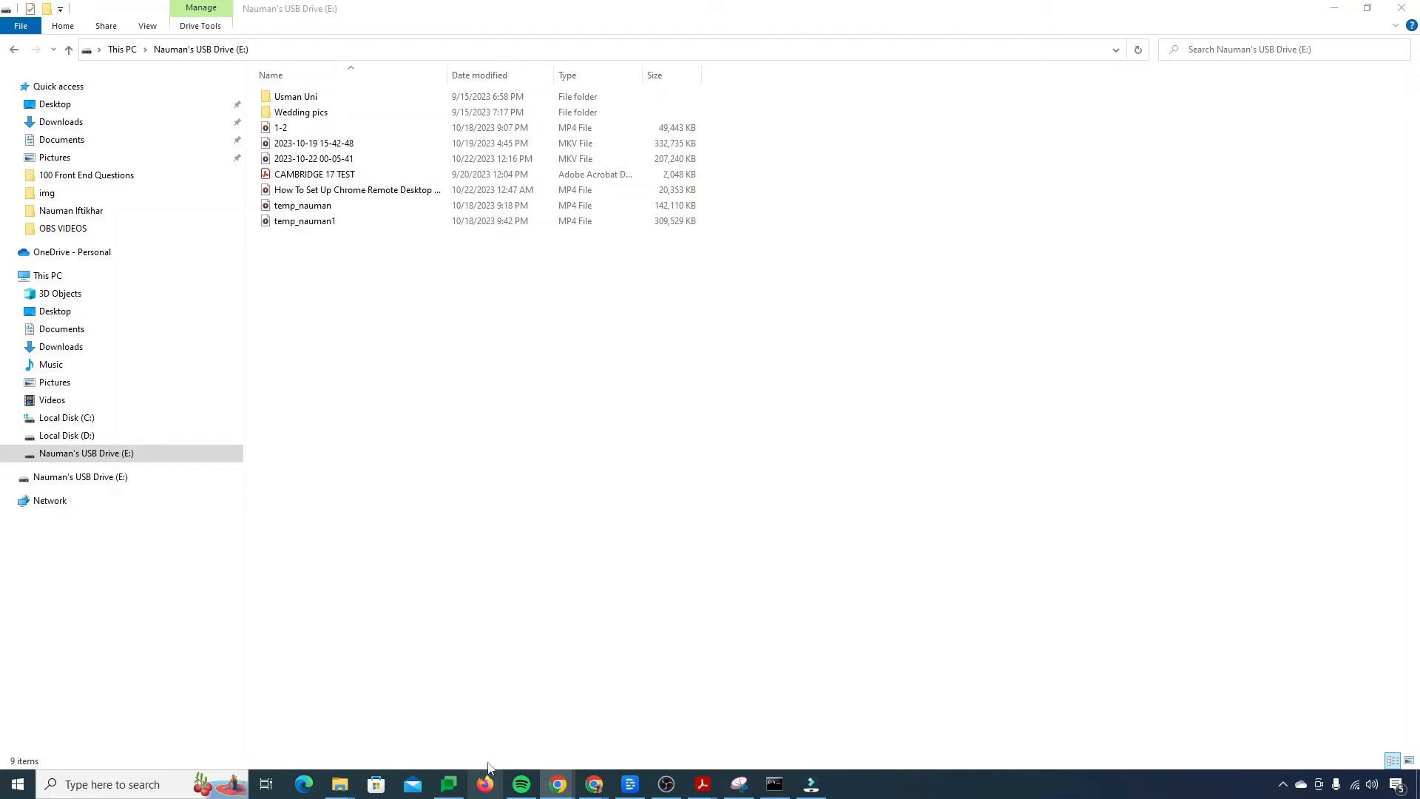
Step: Go to winfr.org in Firefox
left_click(485, 784)
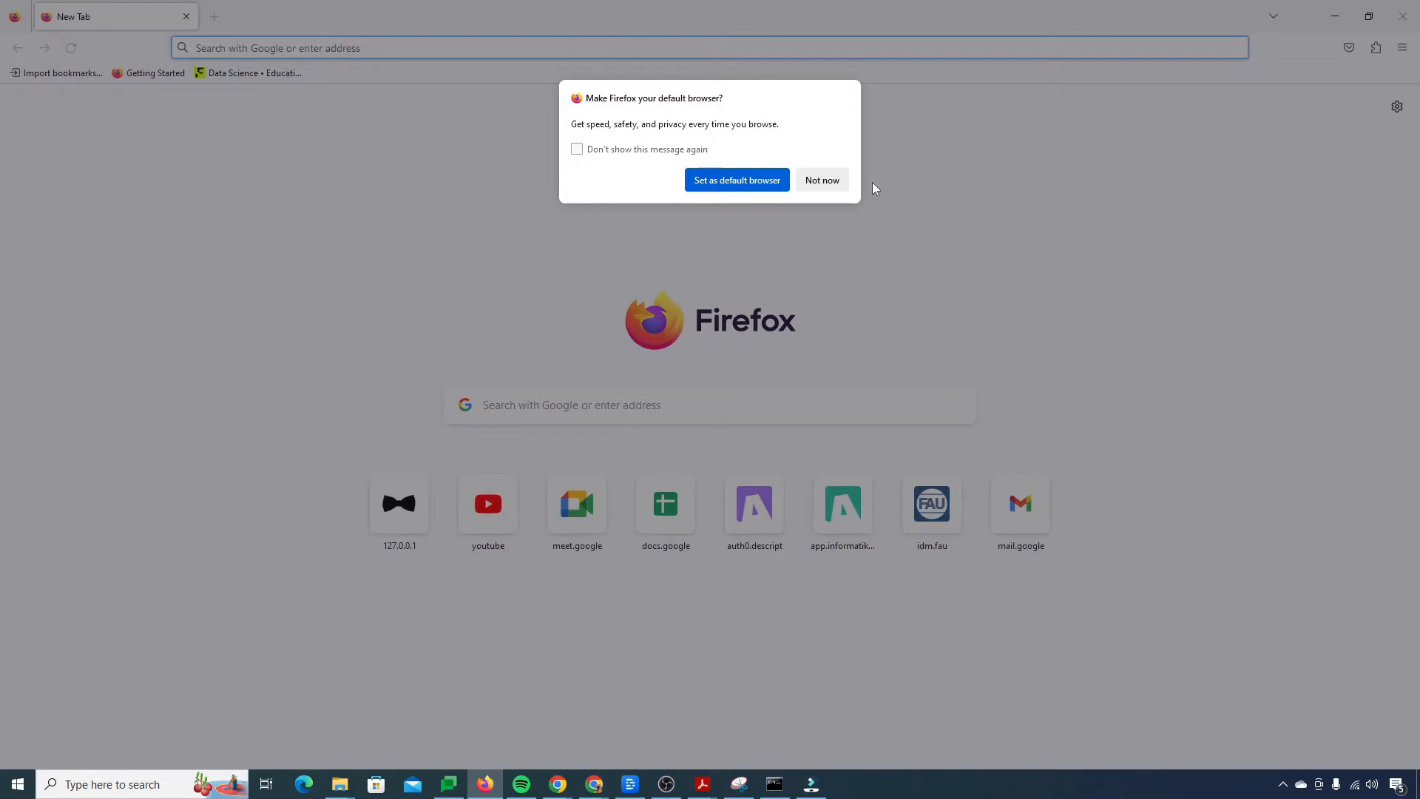
left_click(819, 179)
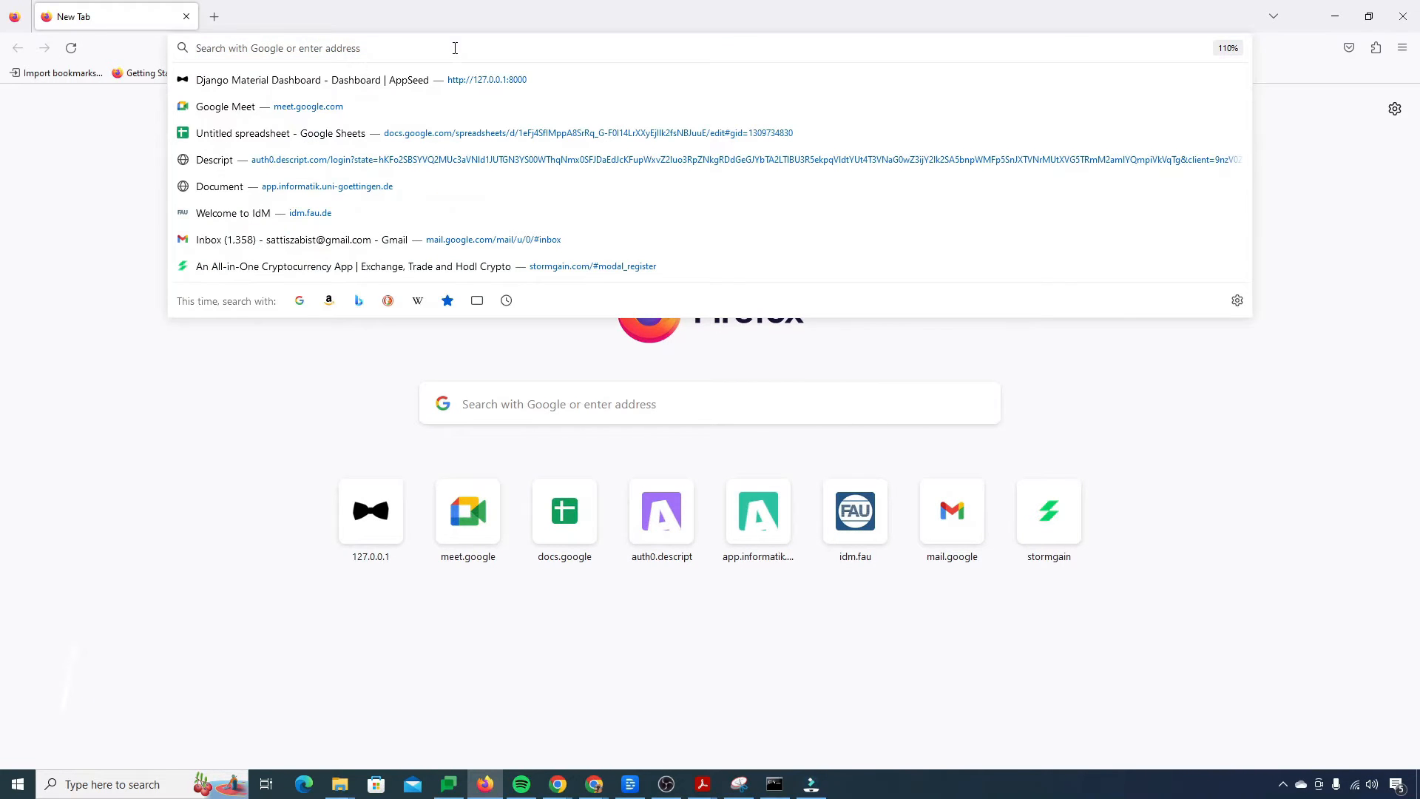
type("winfr.or")
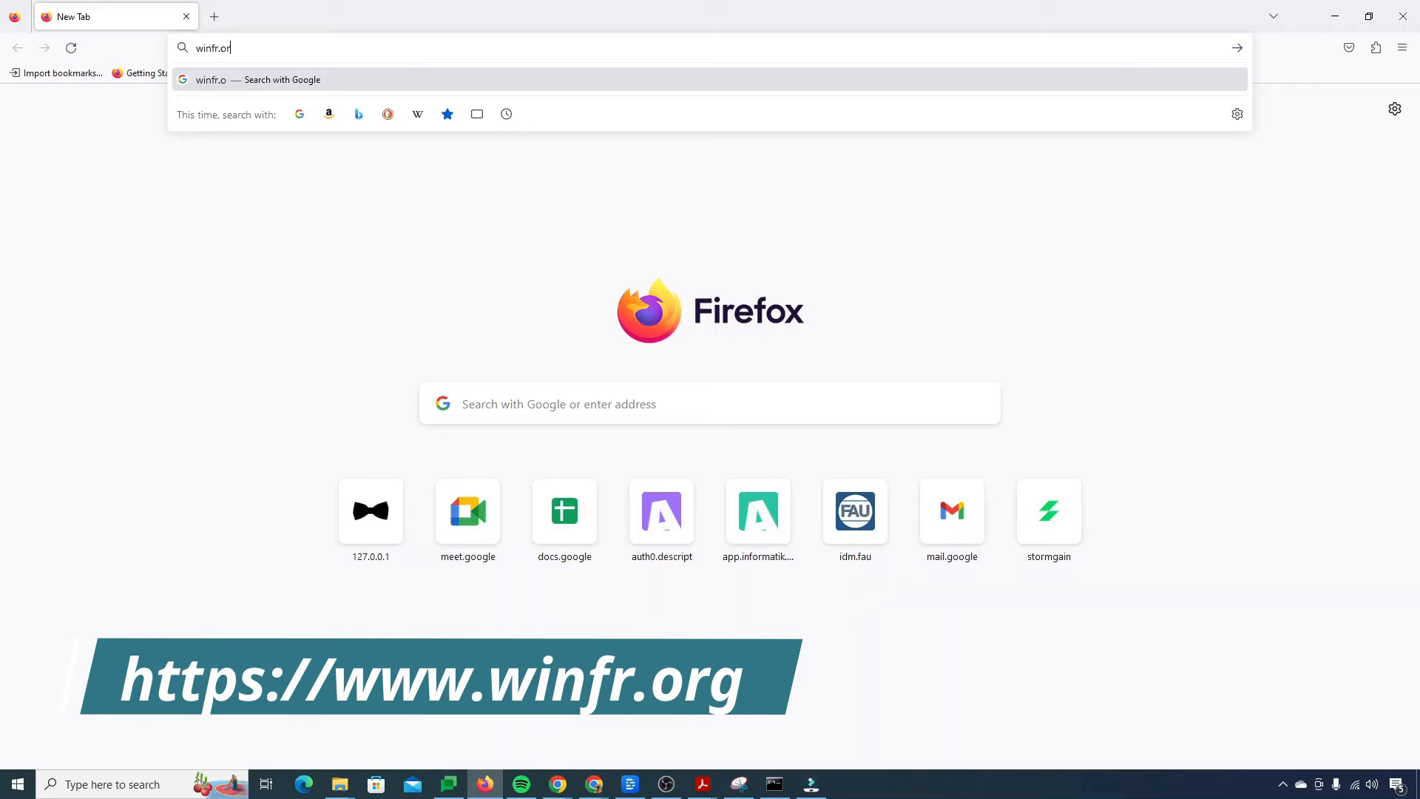
key("Return")
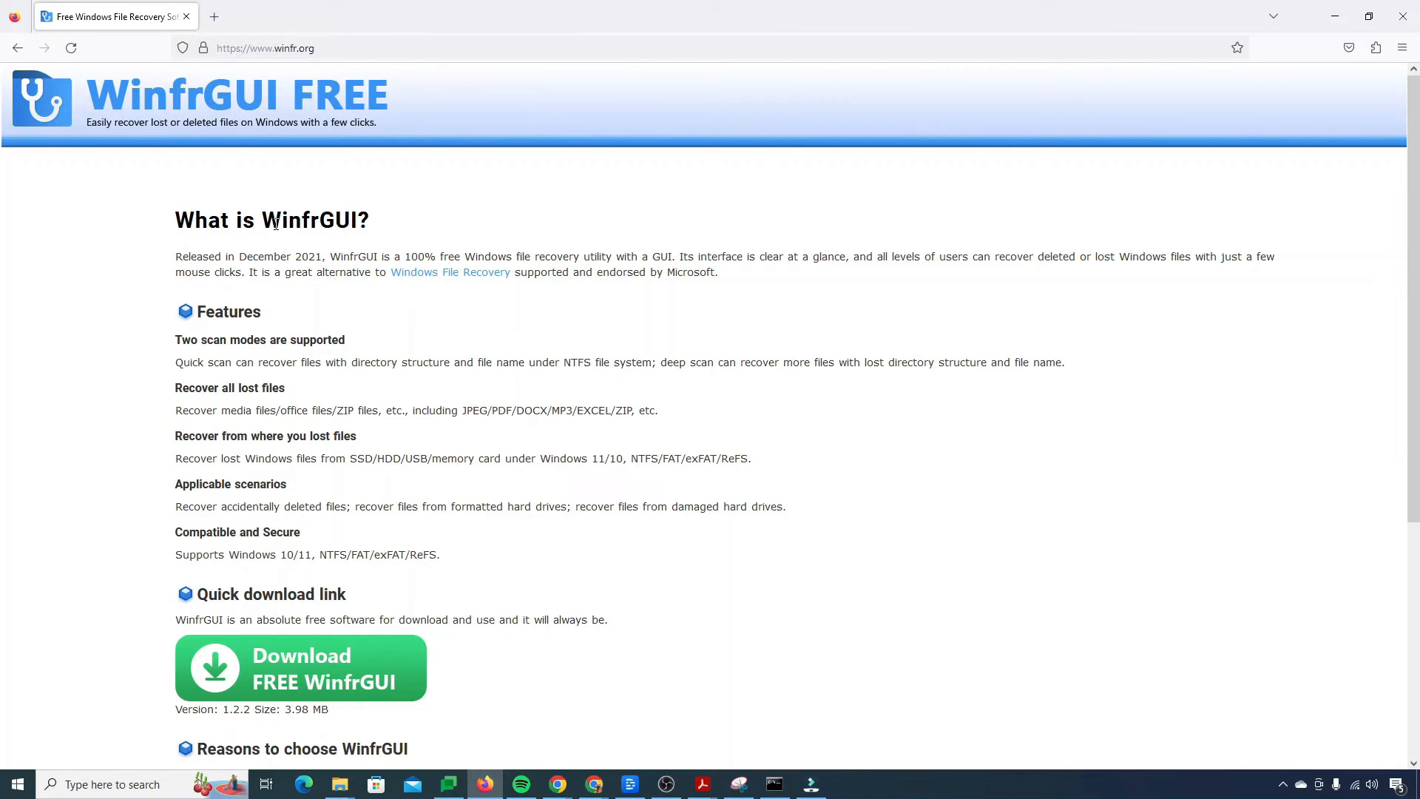
Step: Highlight the WinfrGUI heading and release year, then bring the download section into view
double_click(315, 220)
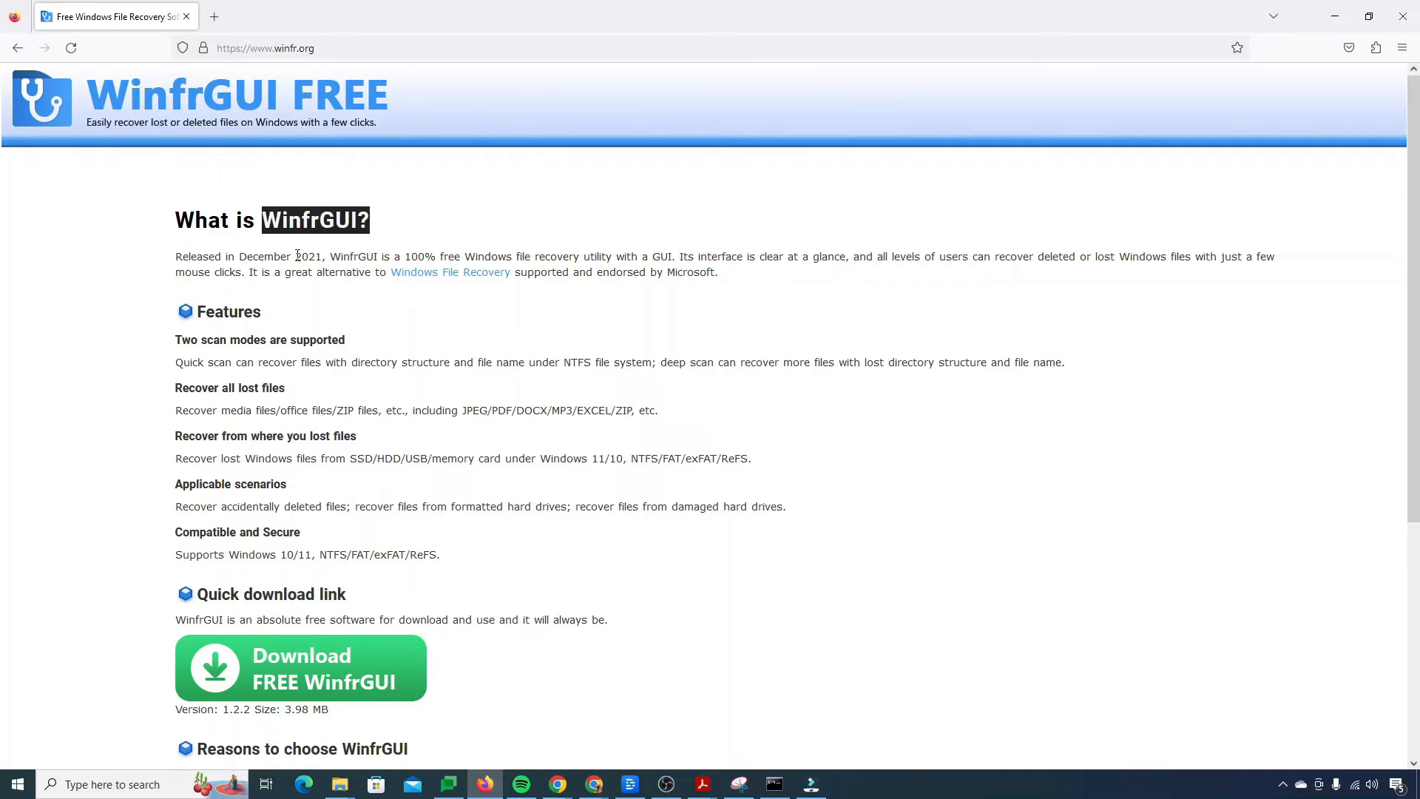
left_click_drag(294, 256, 358, 255)
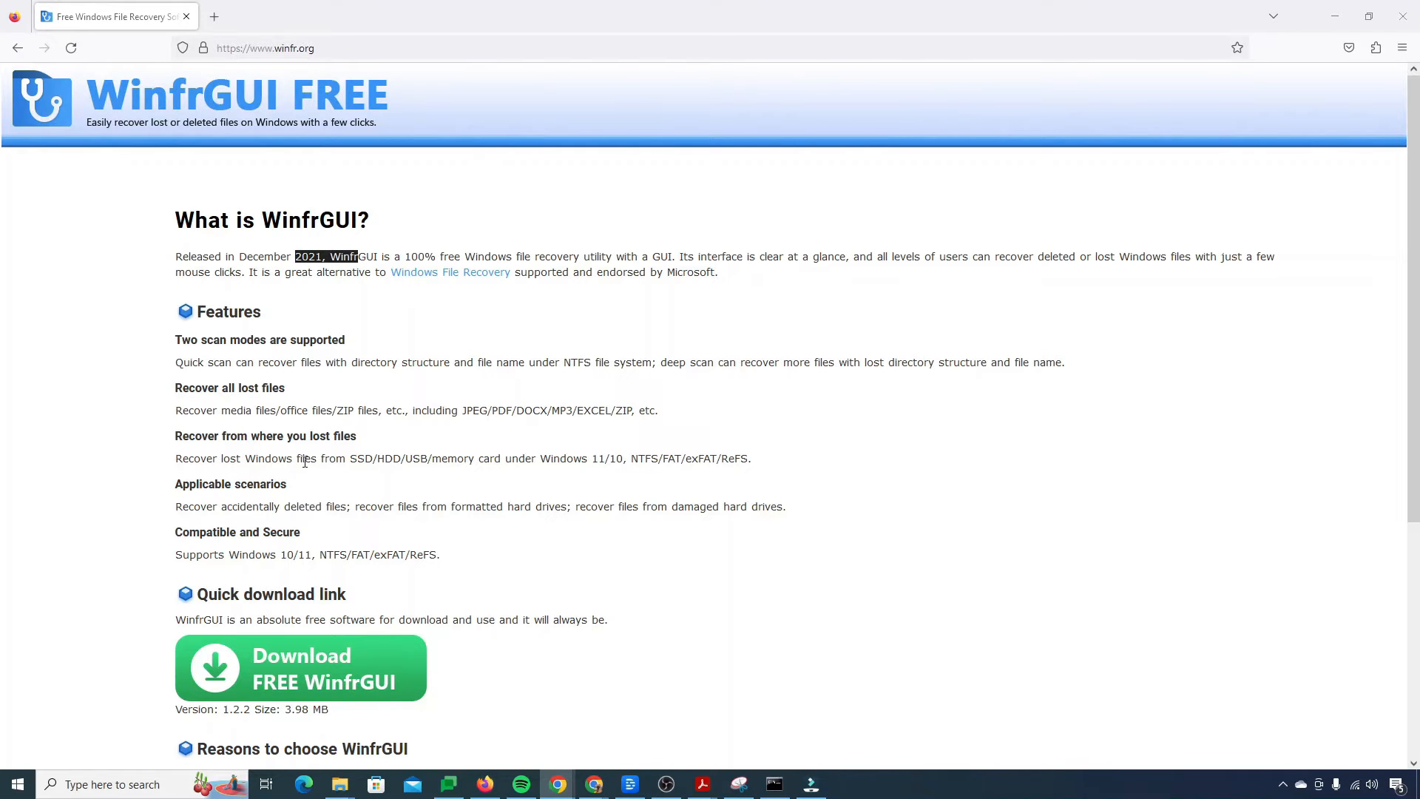
scroll("down", 3)
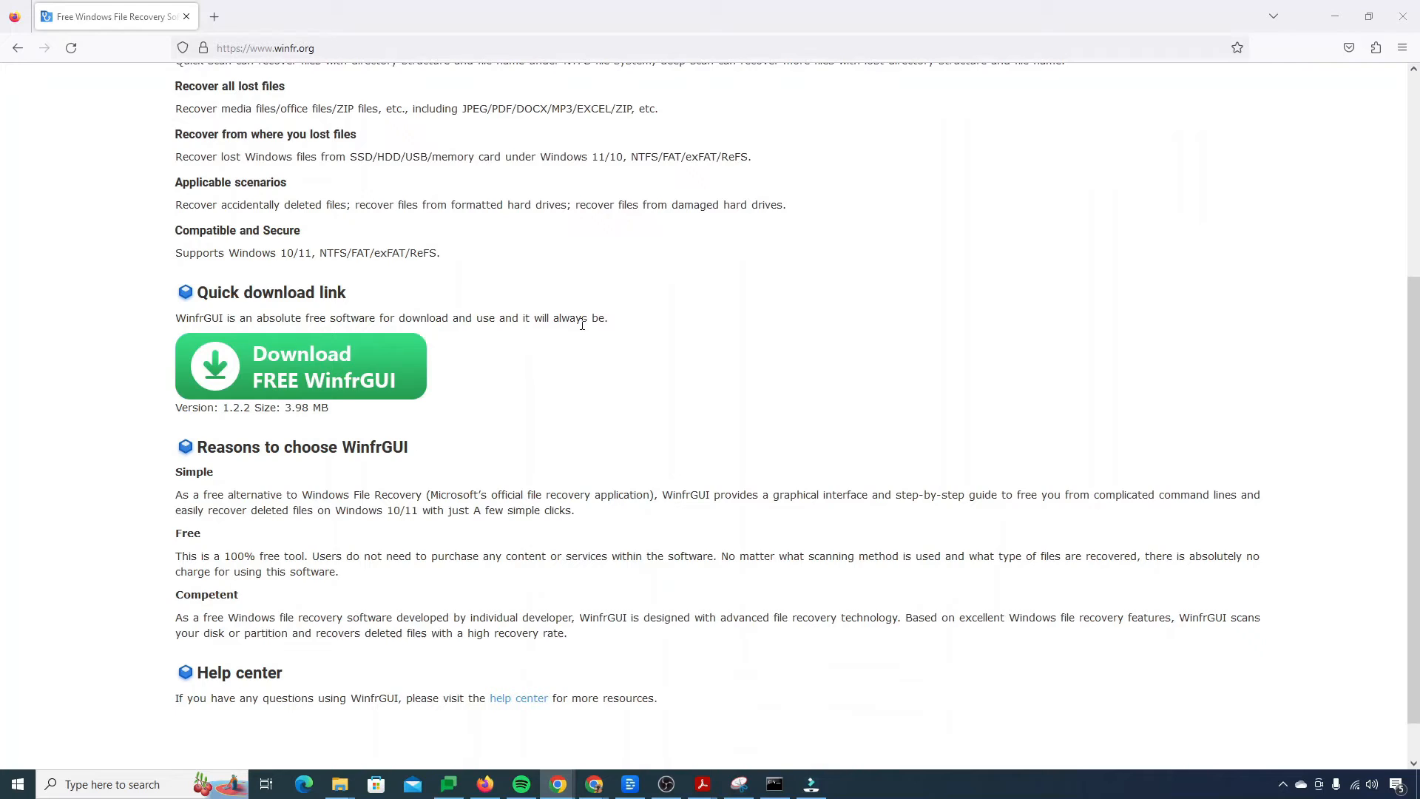
Step: Download the free WinfrGUI installer, run it and finish setup with WinfrGUI set to launch
left_click(300, 366)
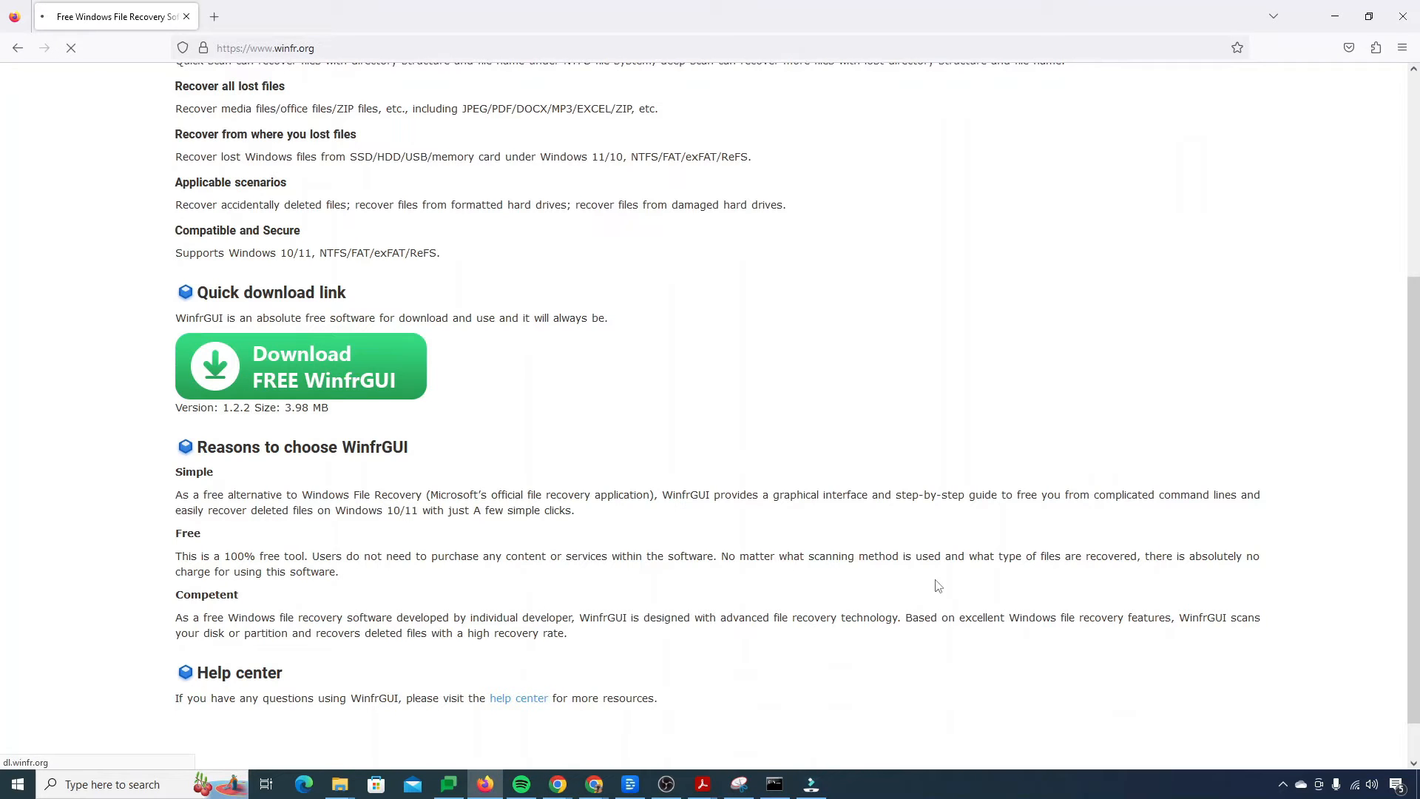
left_click(300, 365)
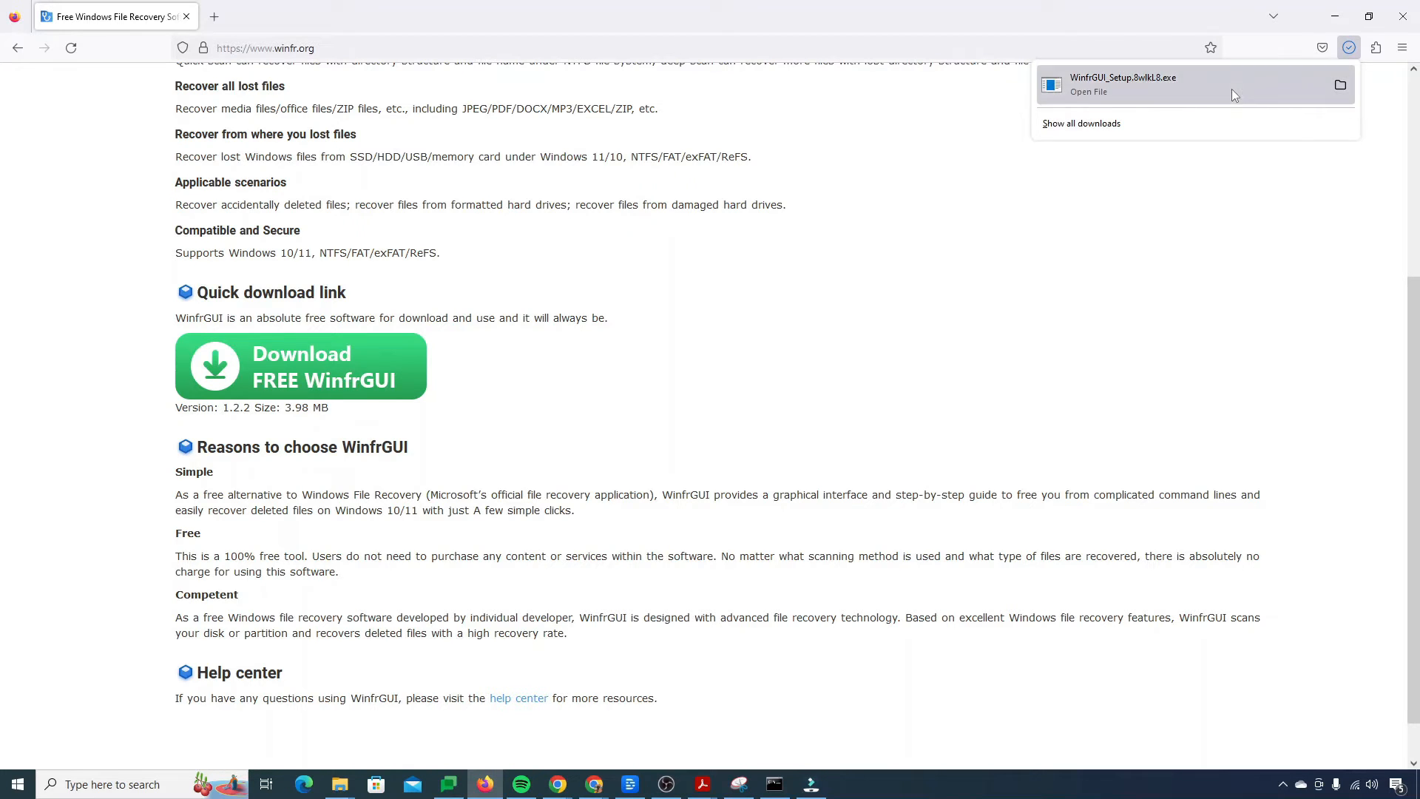
left_click(1123, 85)
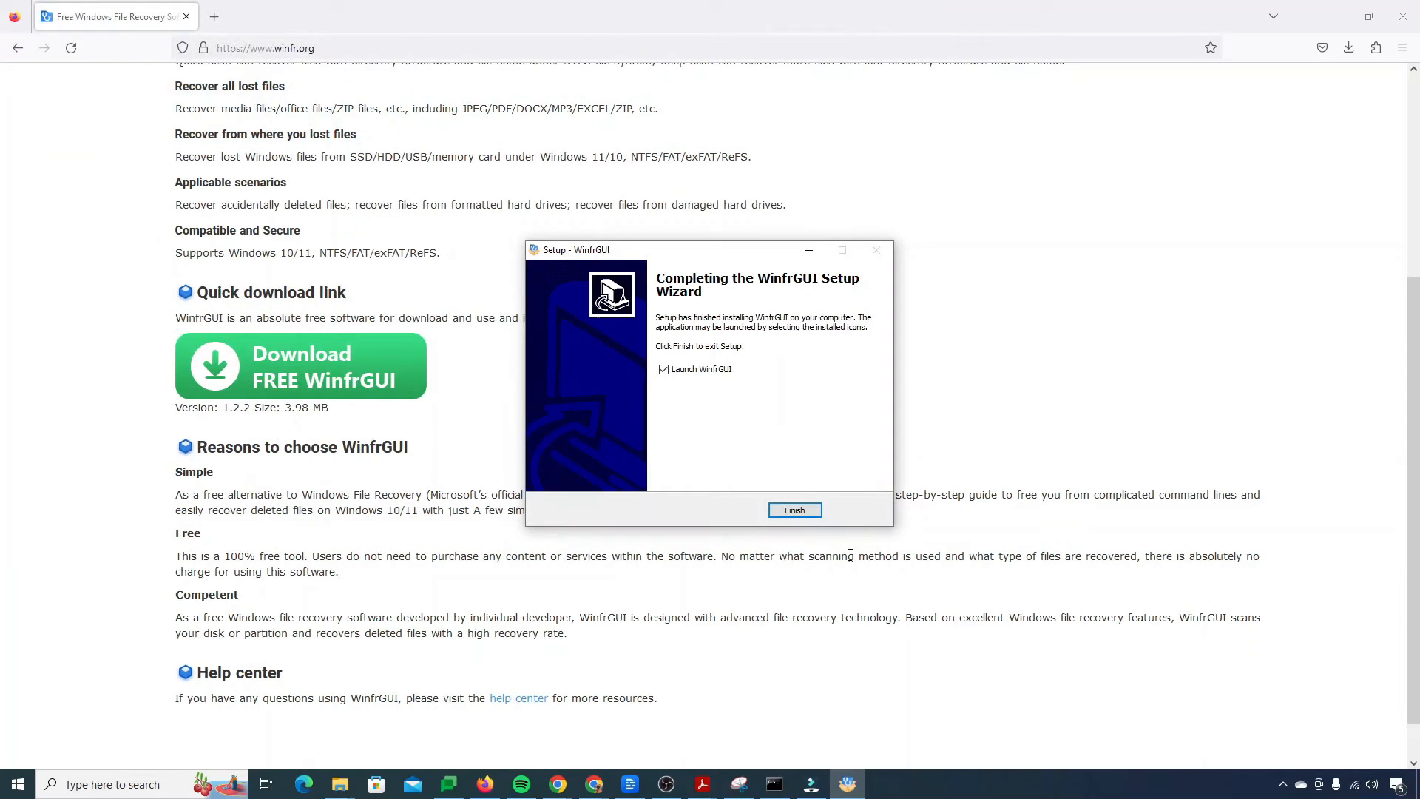
mouse_move(794, 509)
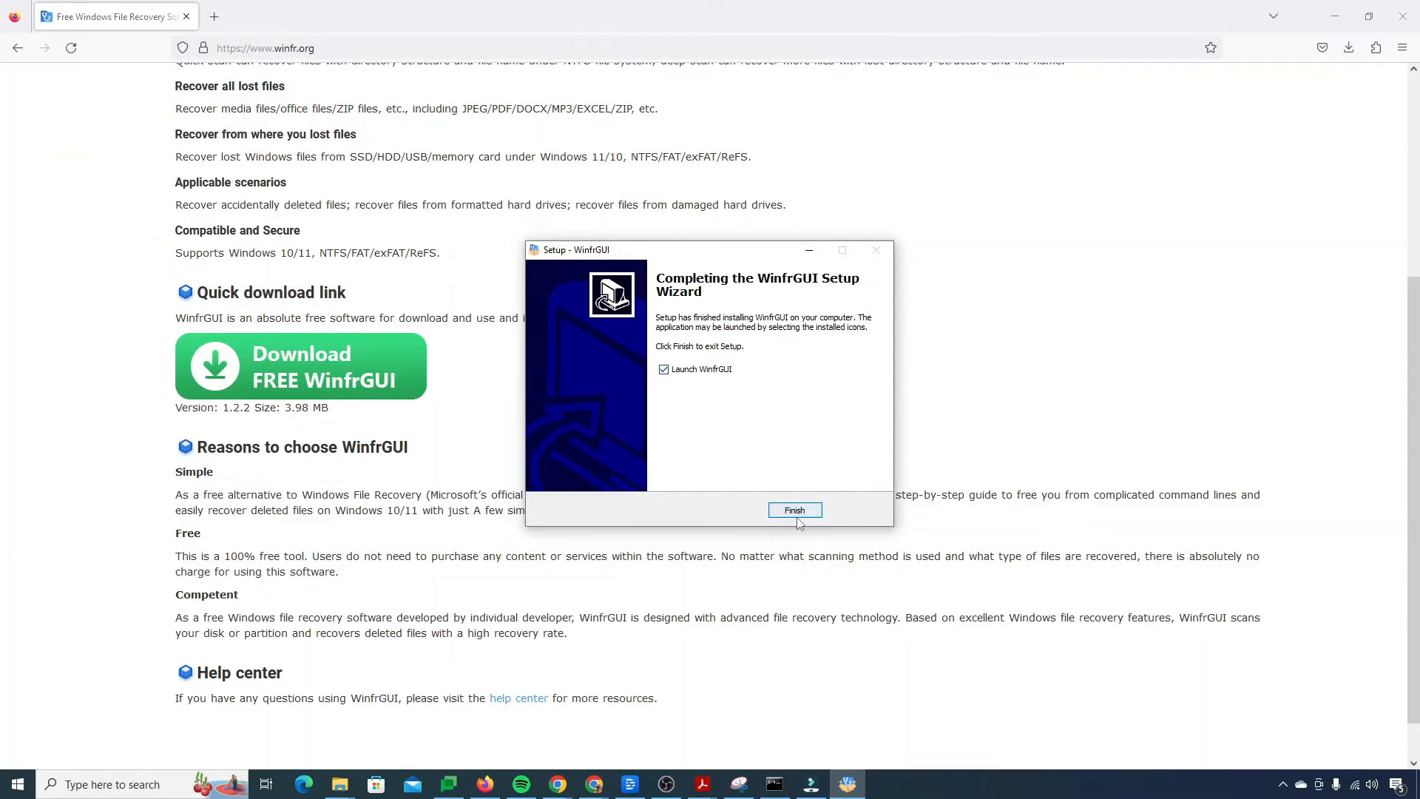
left_click(794, 510)
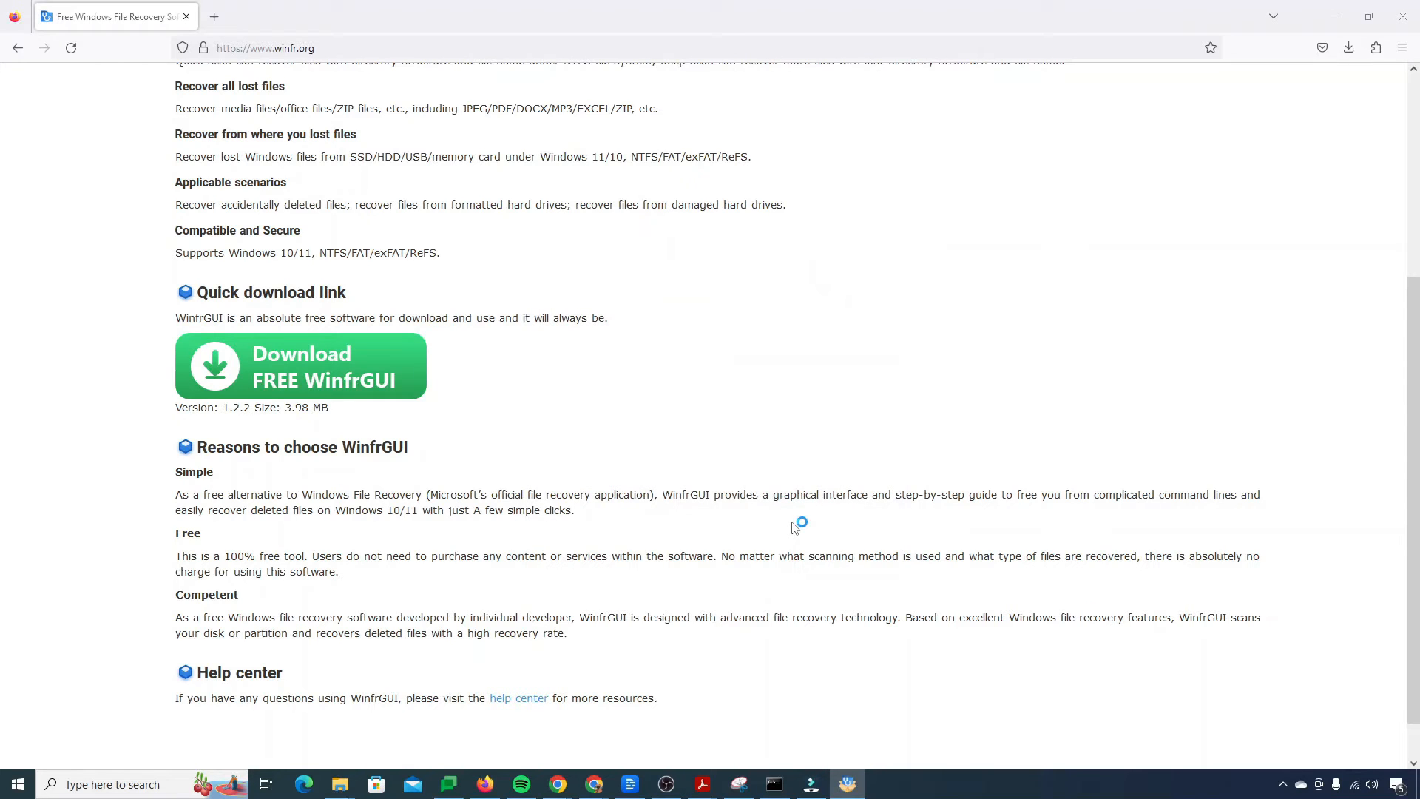
Step: Choose the E: Nauman's USB partition to scan and bring up its advanced settings
left_click(844, 784)
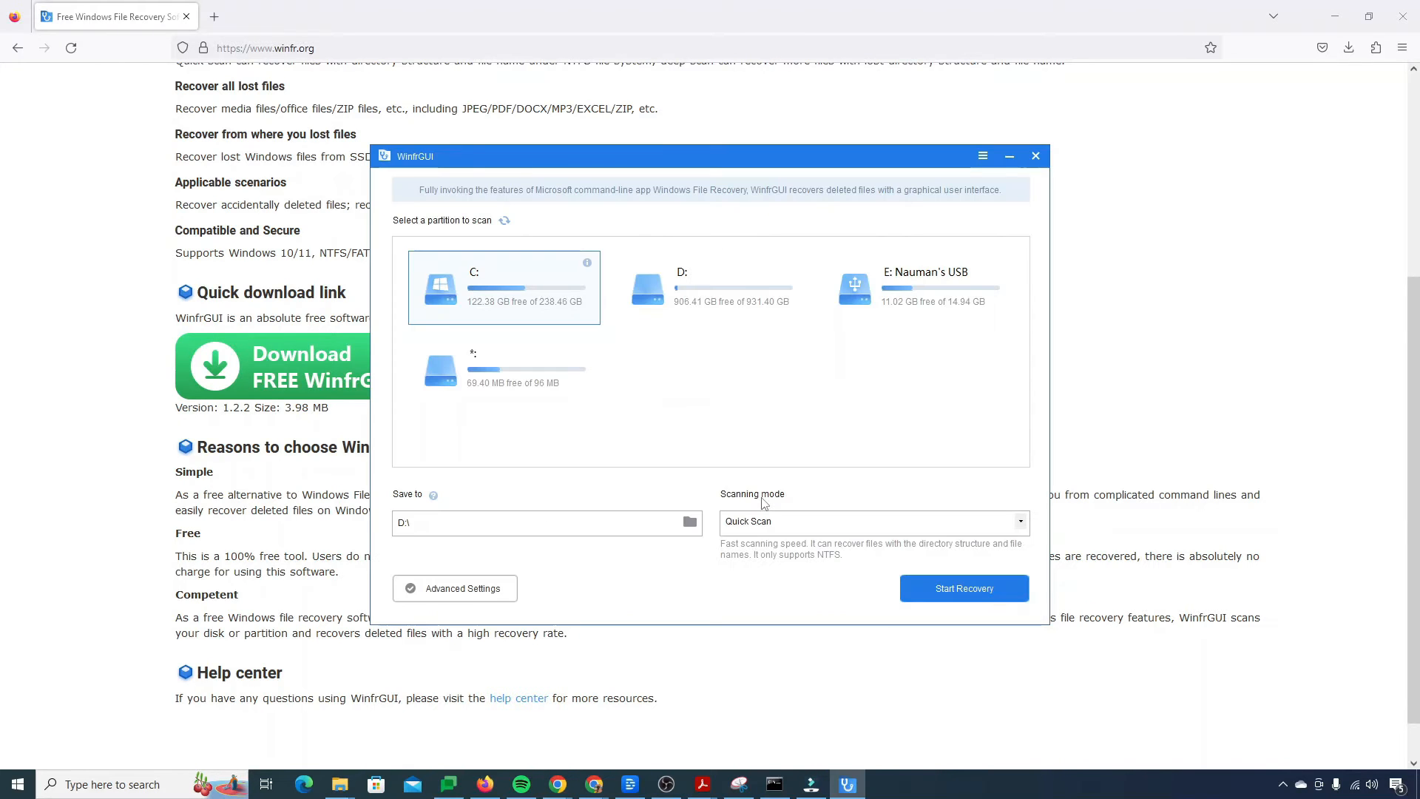
mouse_move(758, 502)
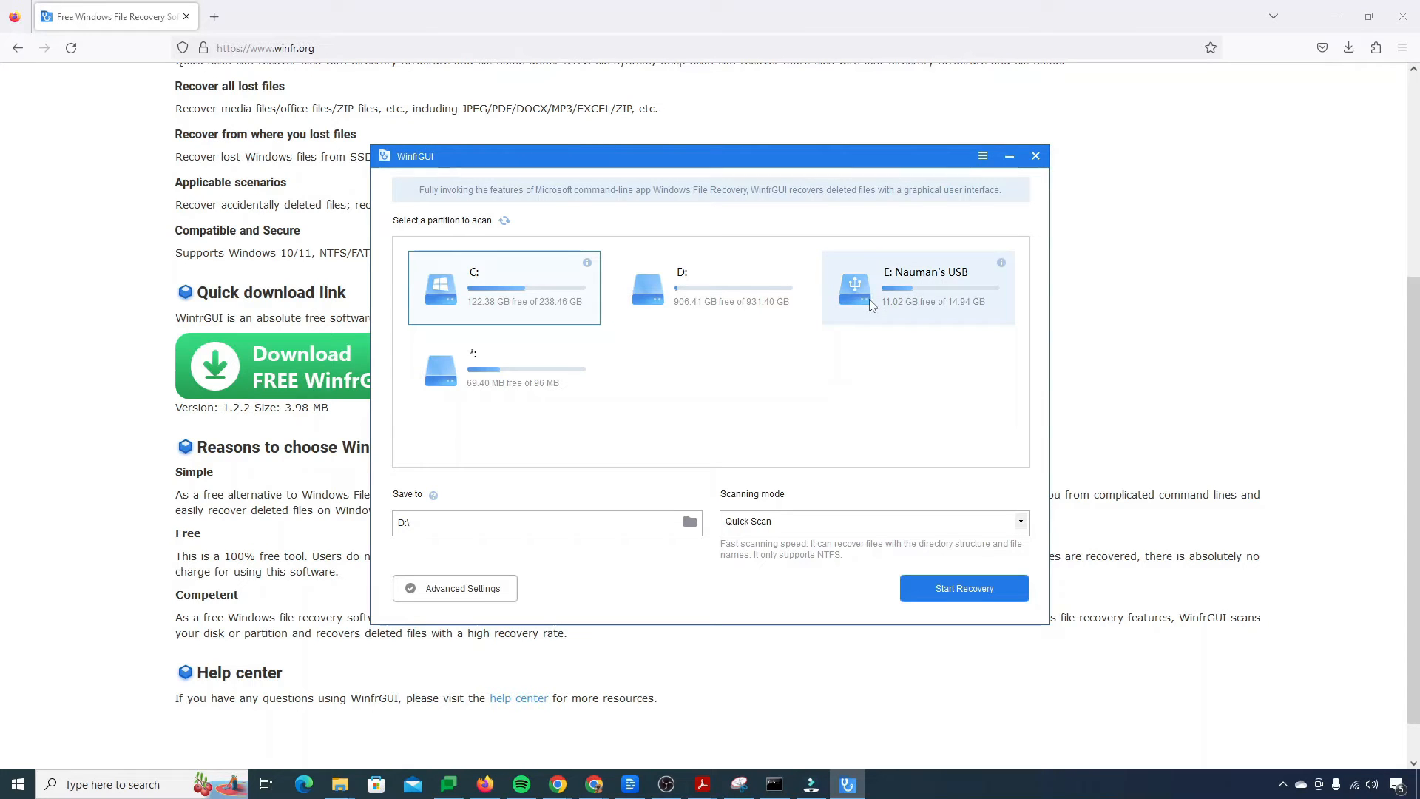
mouse_move(908, 292)
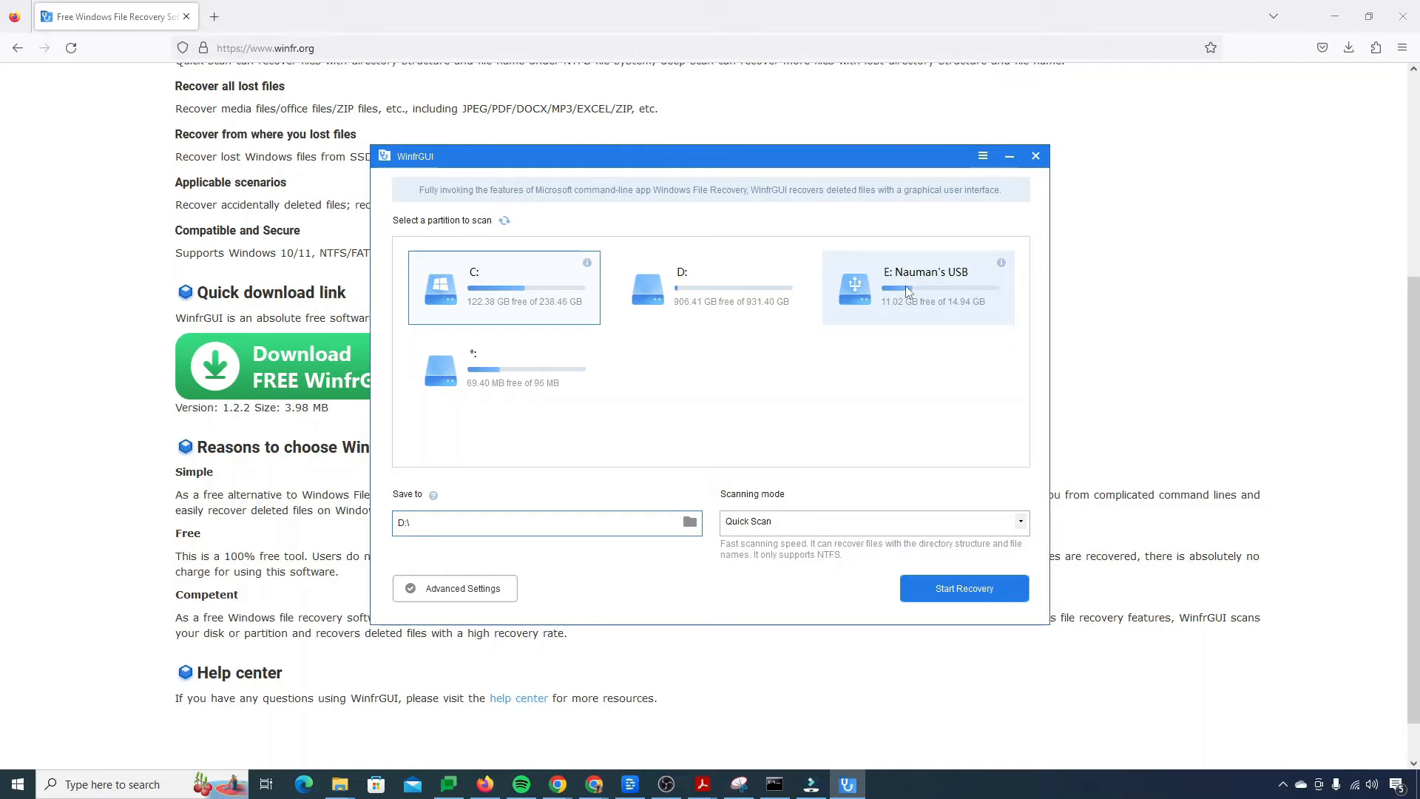
left_click(916, 286)
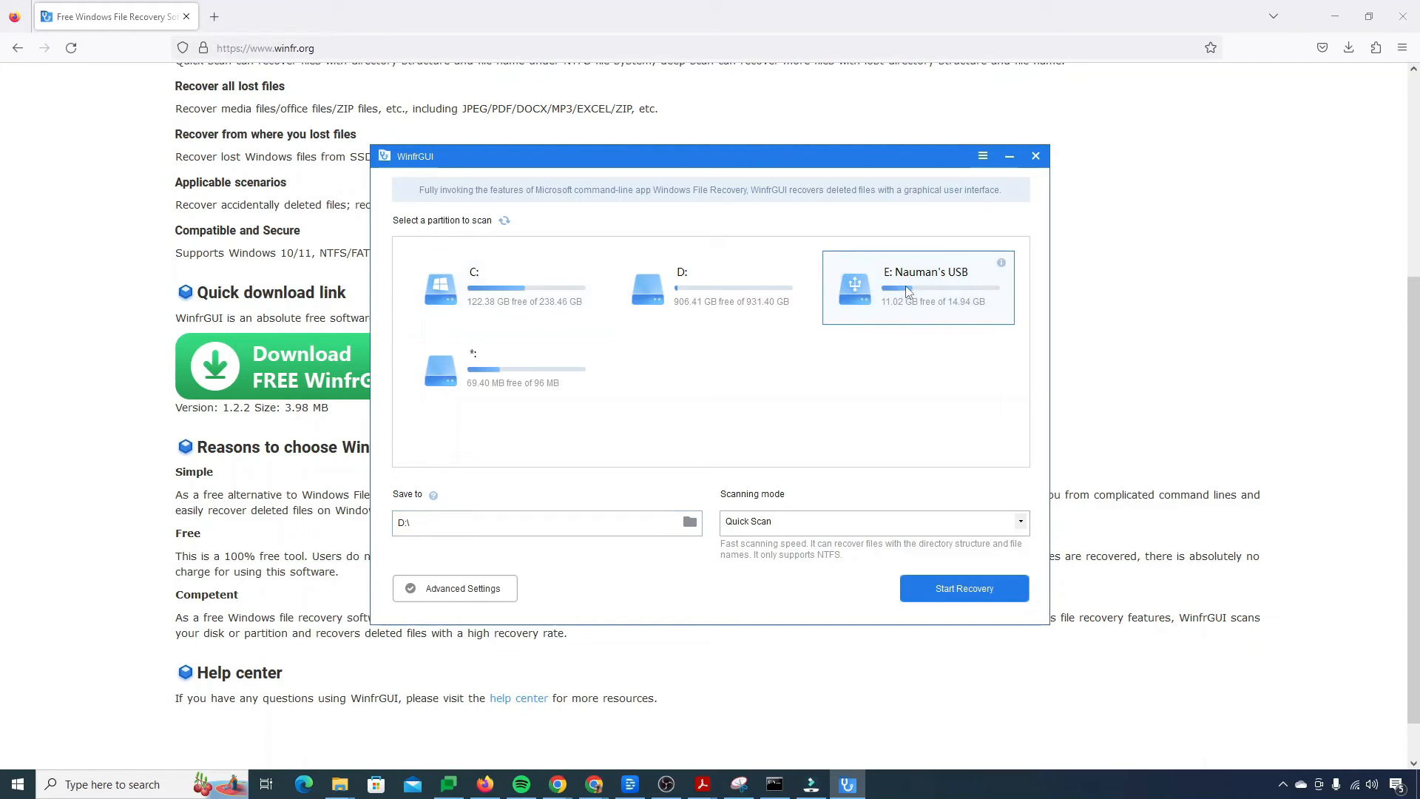
mouse_move(623, 491)
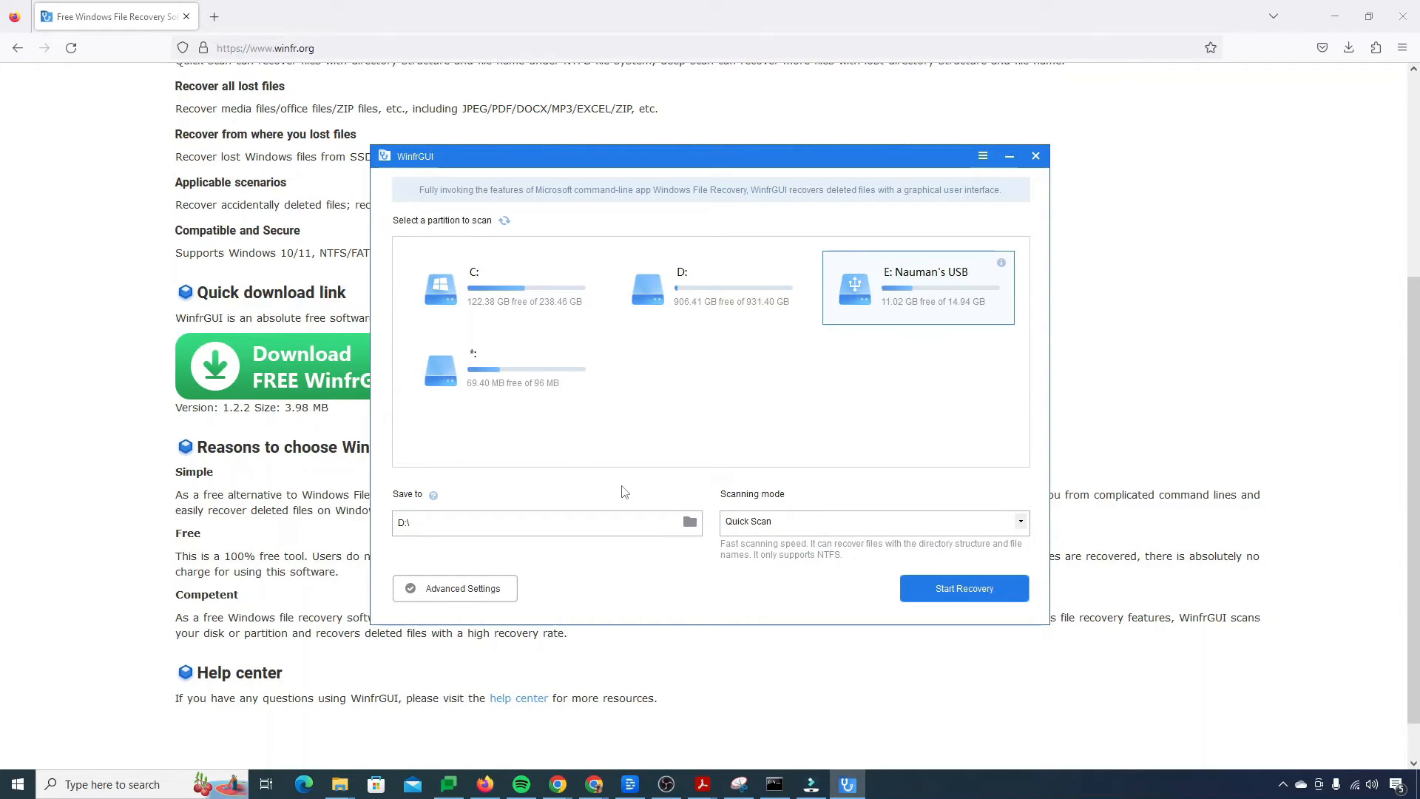
mouse_move(454, 587)
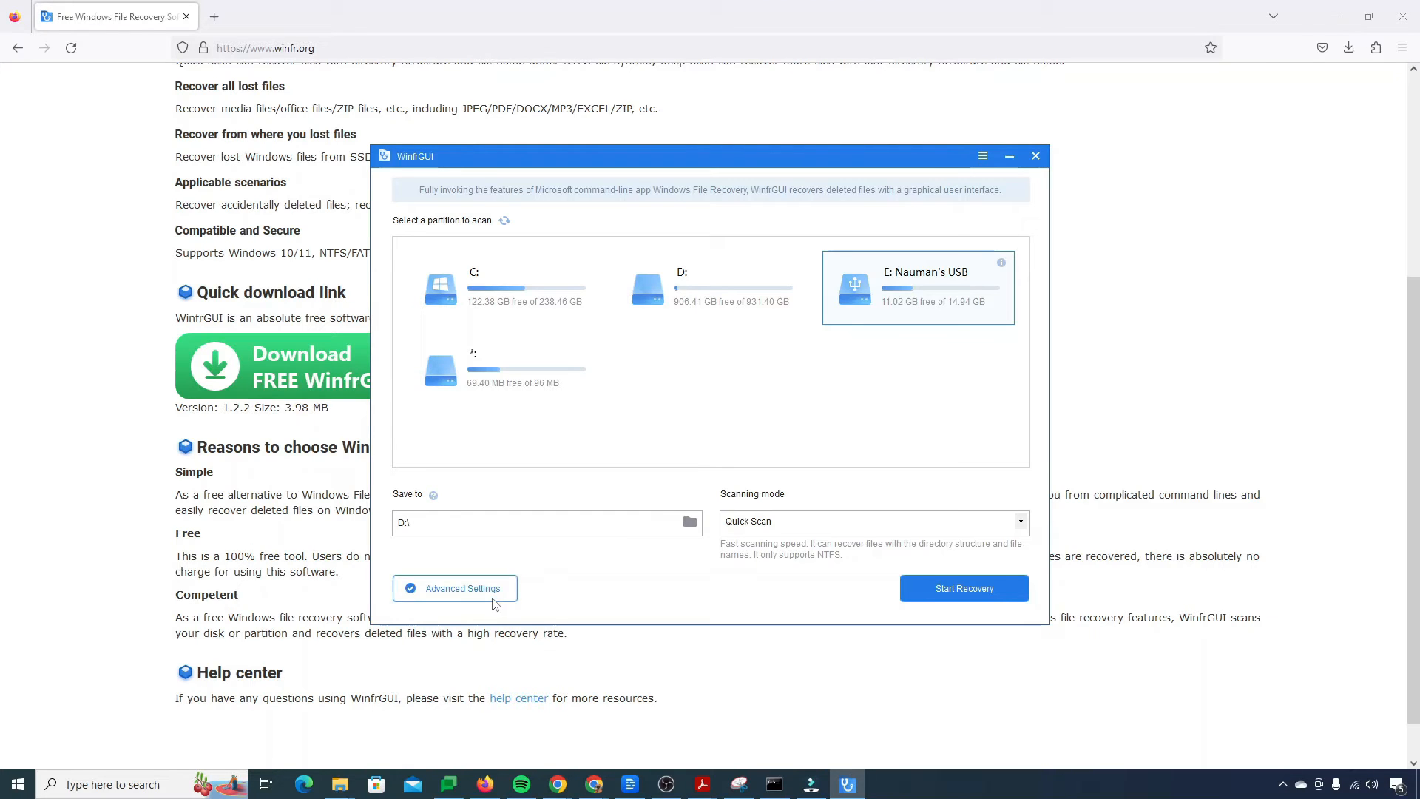
left_click(454, 587)
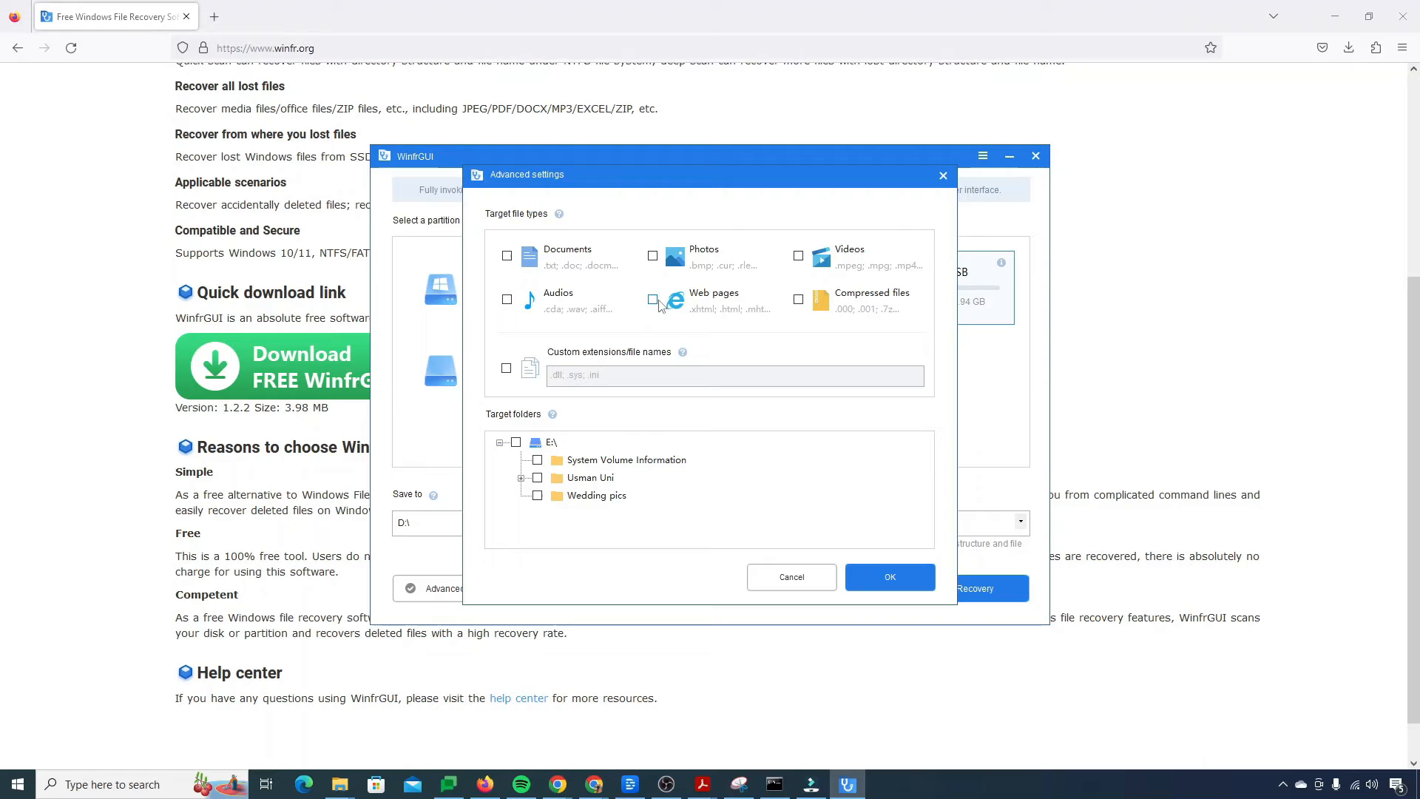
Step: Tick the remaining file types, including Audios, so all six are recovery targets, and confirm
left_click(507, 256)
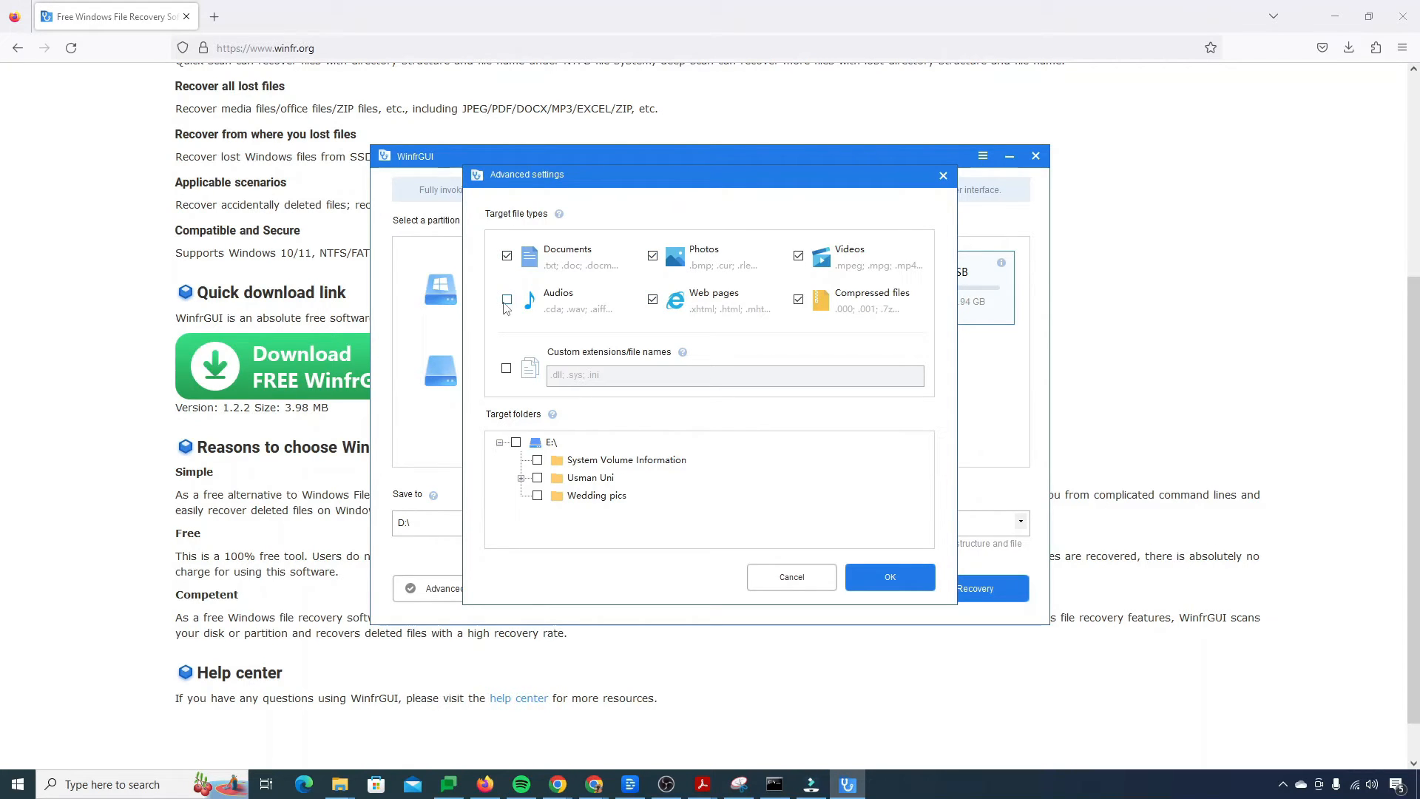
left_click(507, 300)
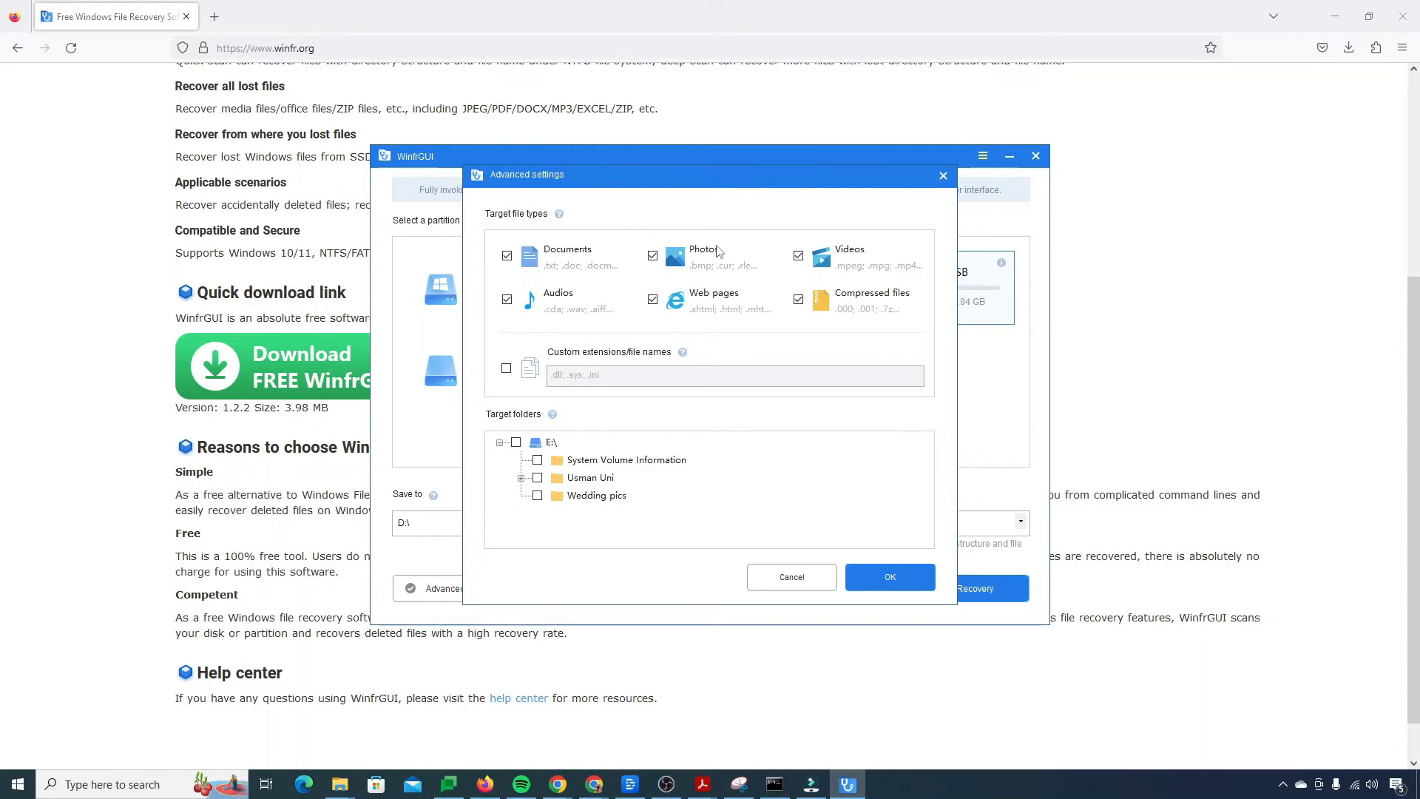
left_click(889, 577)
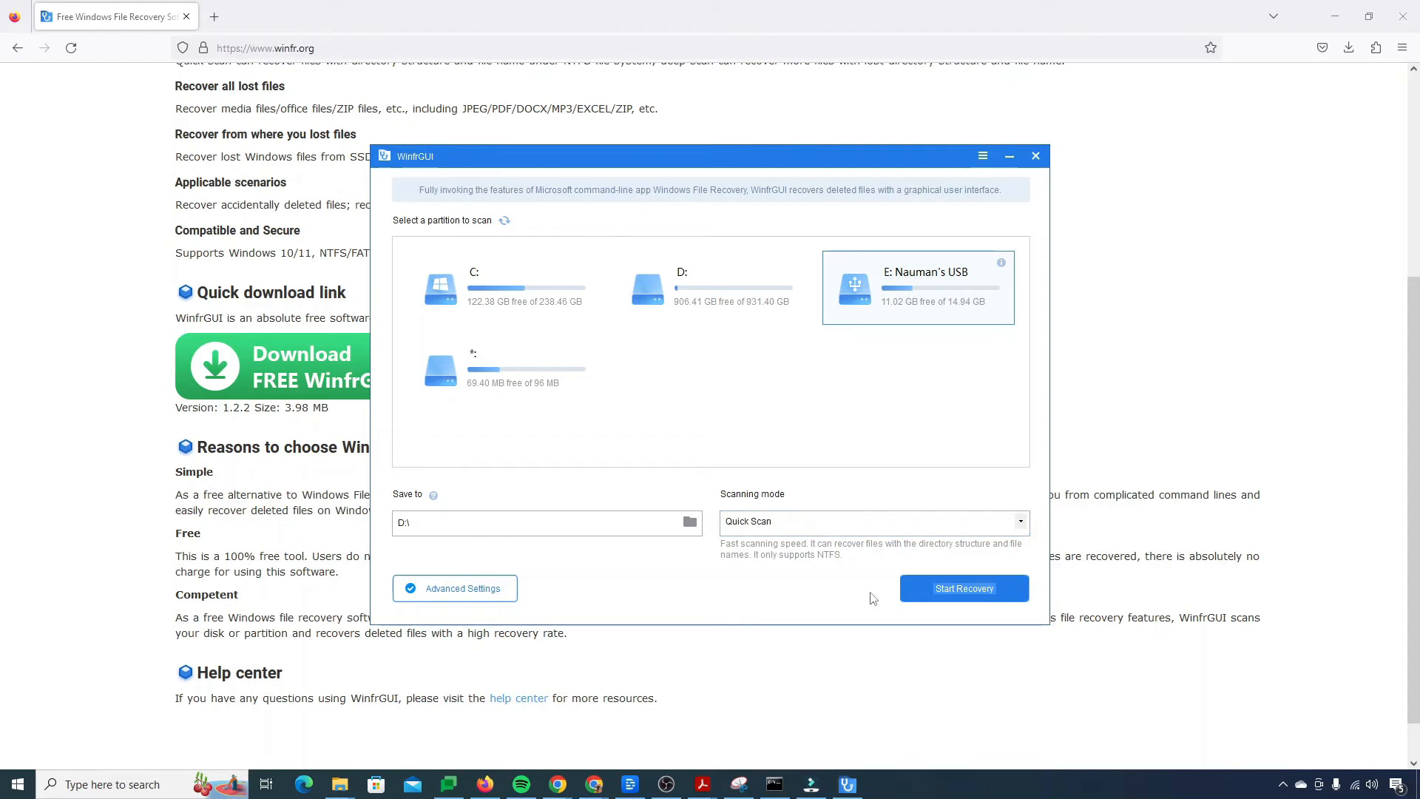
mouse_move(881, 567)
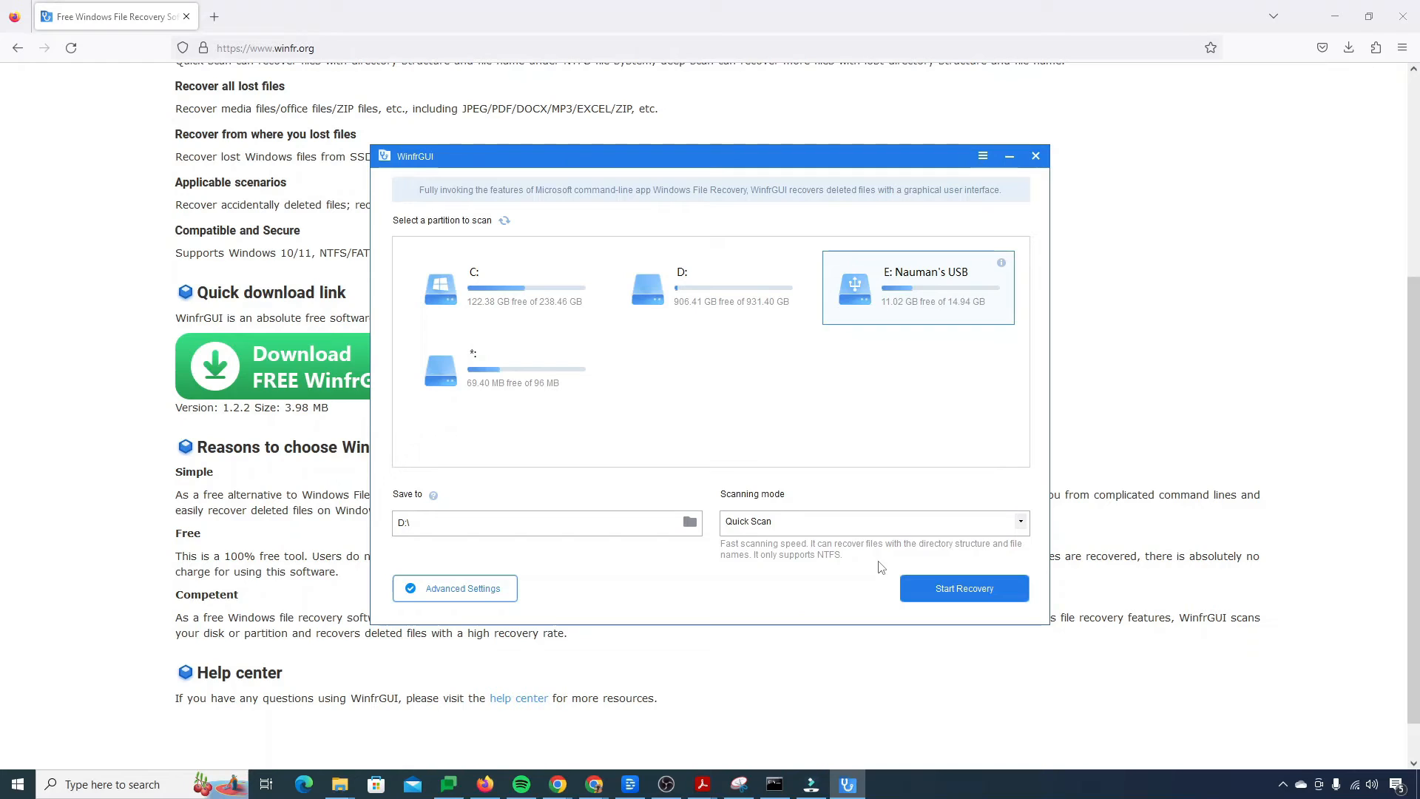
mouse_move(849, 553)
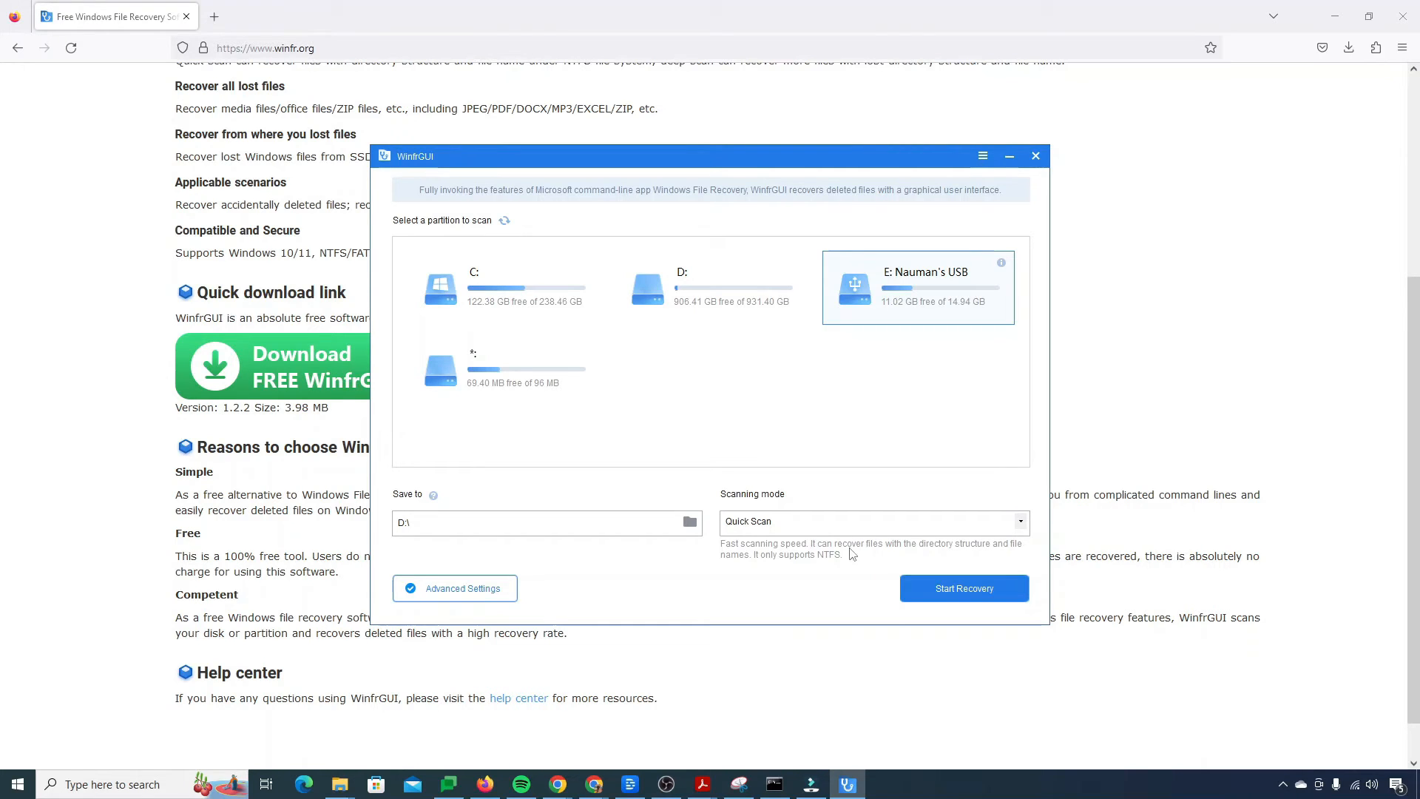
Step: Switch the scanning mode from Quick Scan to Deep Scan
left_click(873, 521)
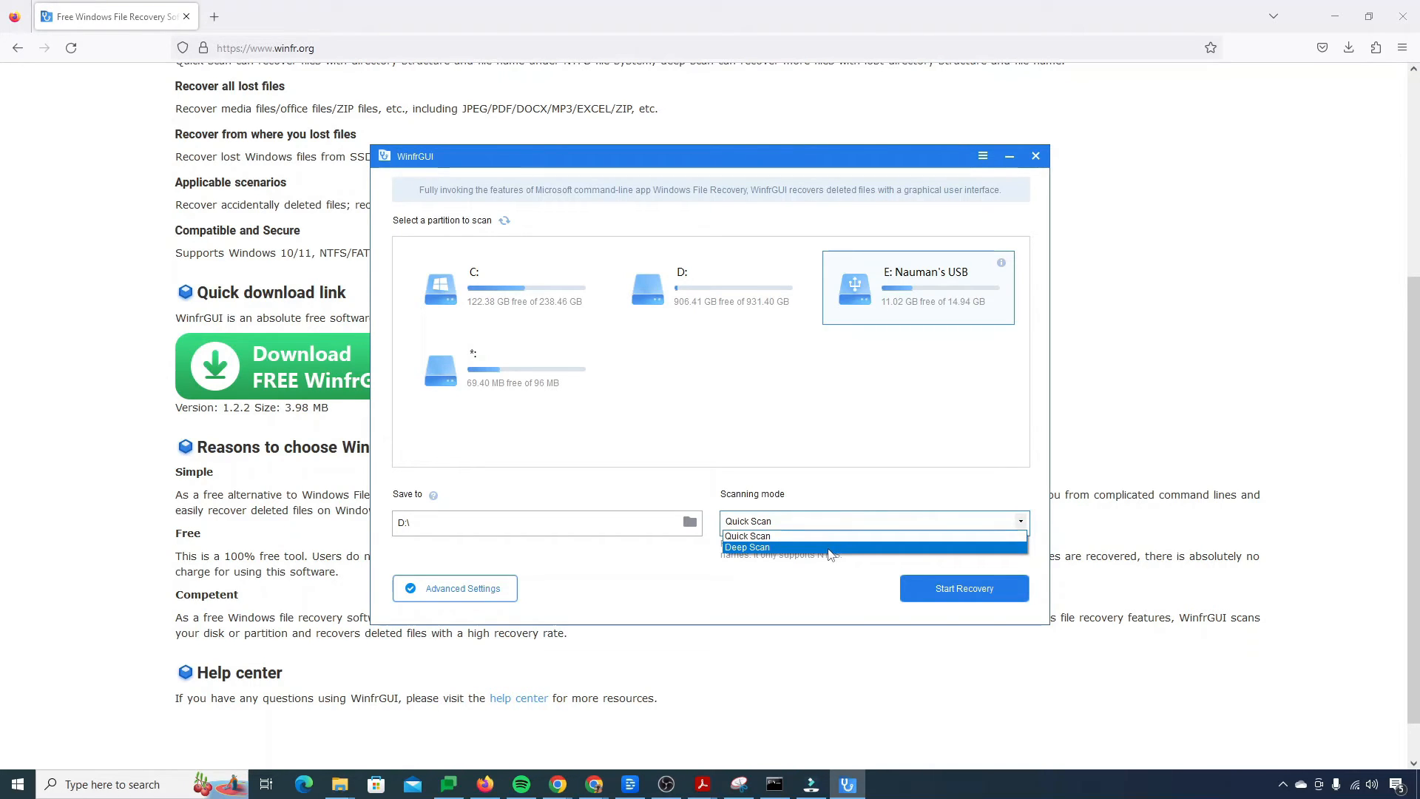
left_click(747, 546)
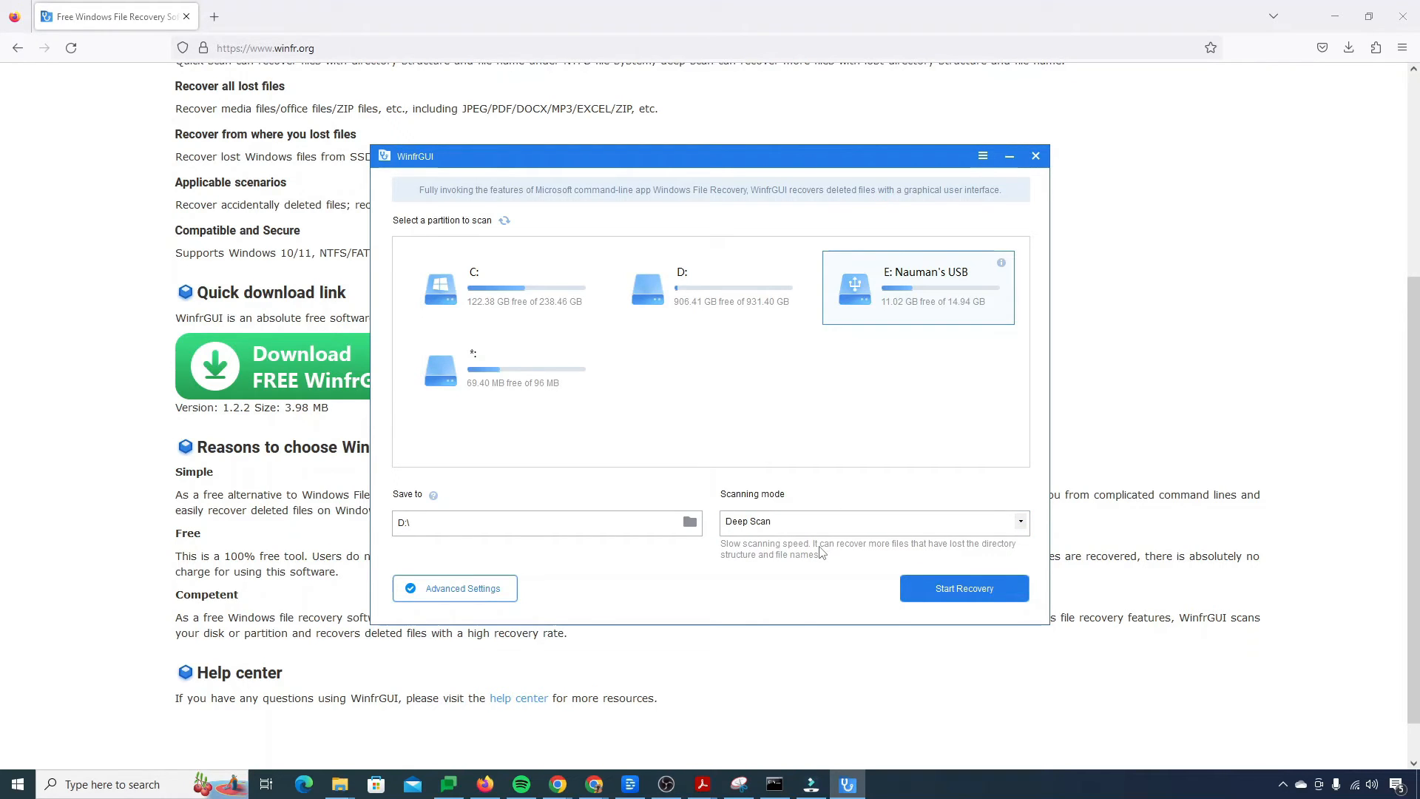
mouse_move(963, 587)
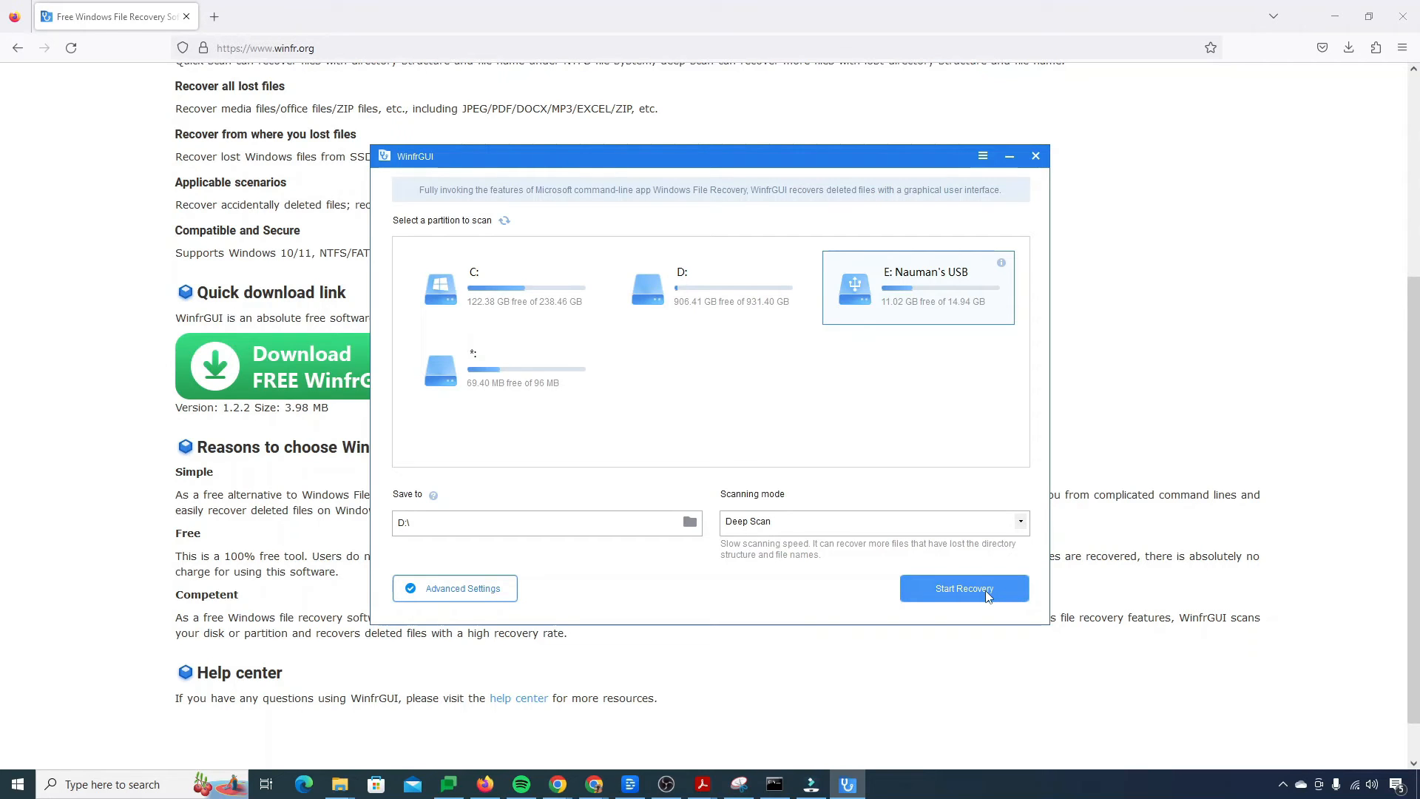
Step: Start recovery on drive E: and agree to the WinFR license terms
left_click(963, 587)
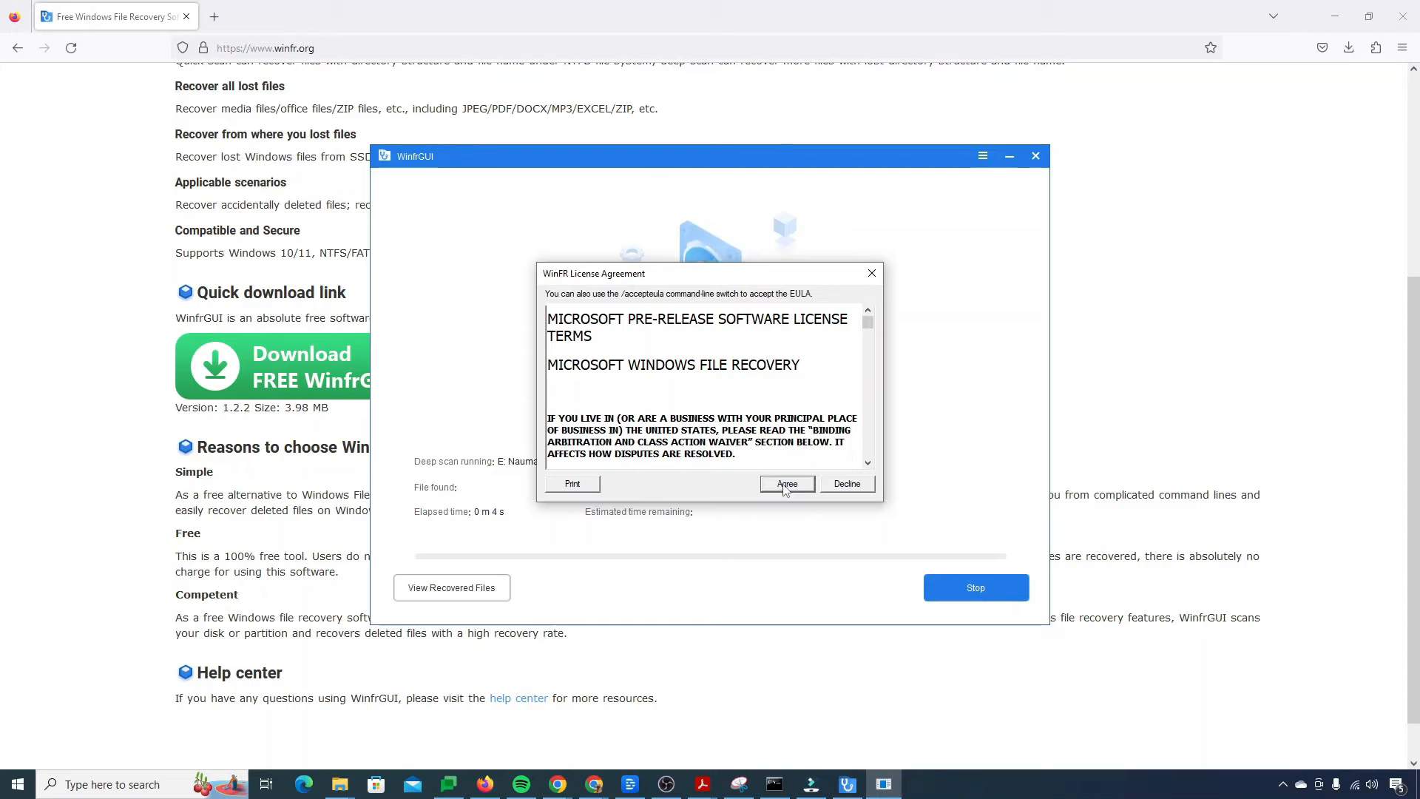
left_click(785, 482)
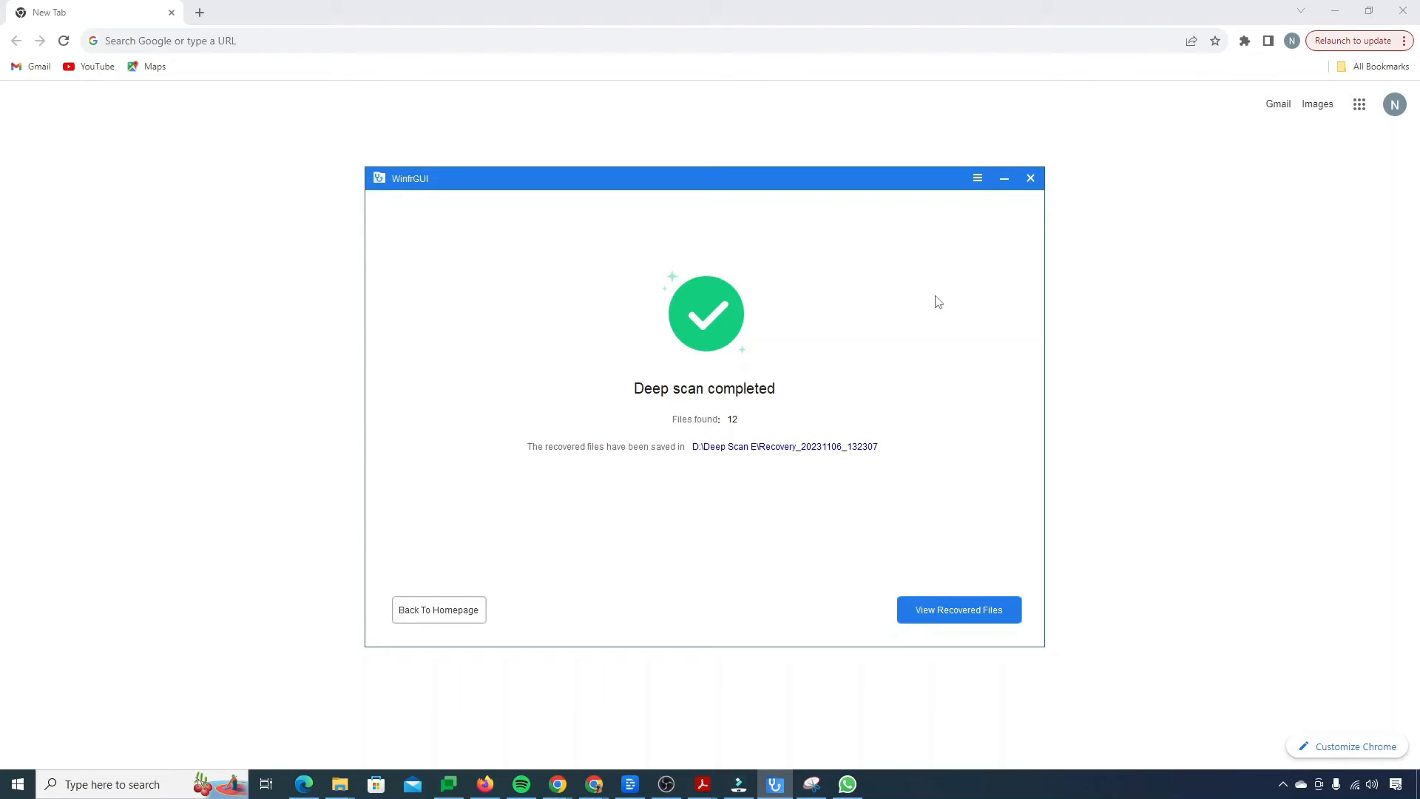
mouse_move(760, 405)
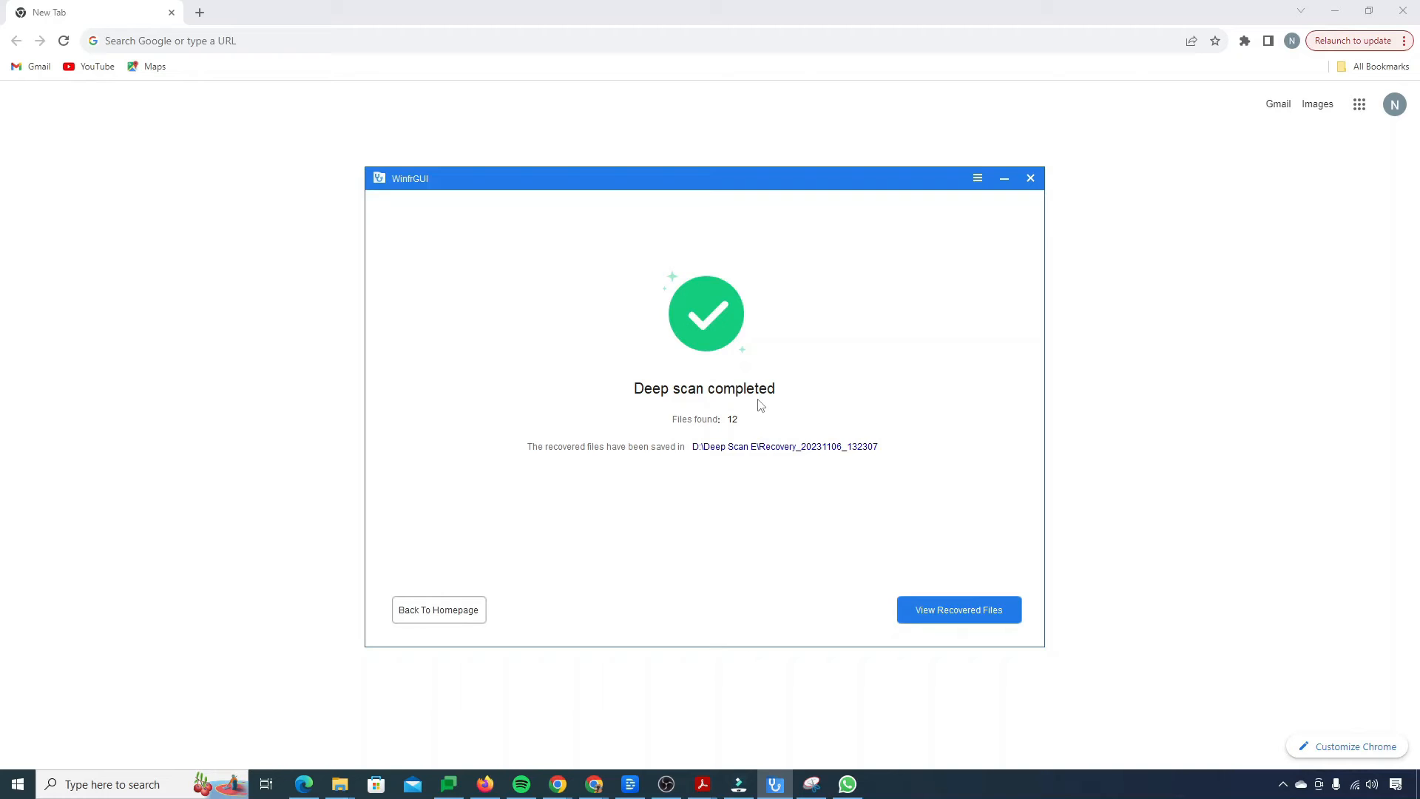
mouse_move(751, 423)
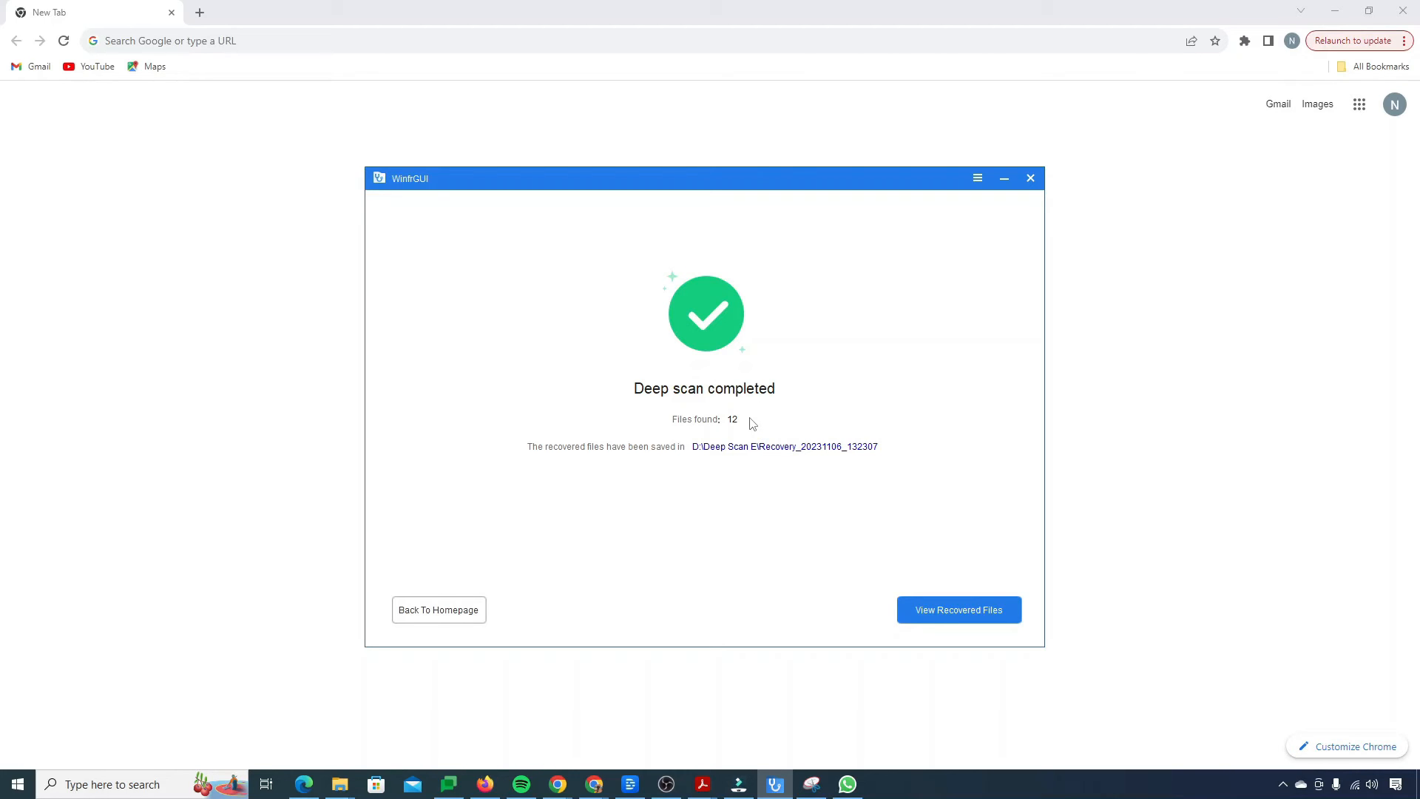
mouse_move(736, 457)
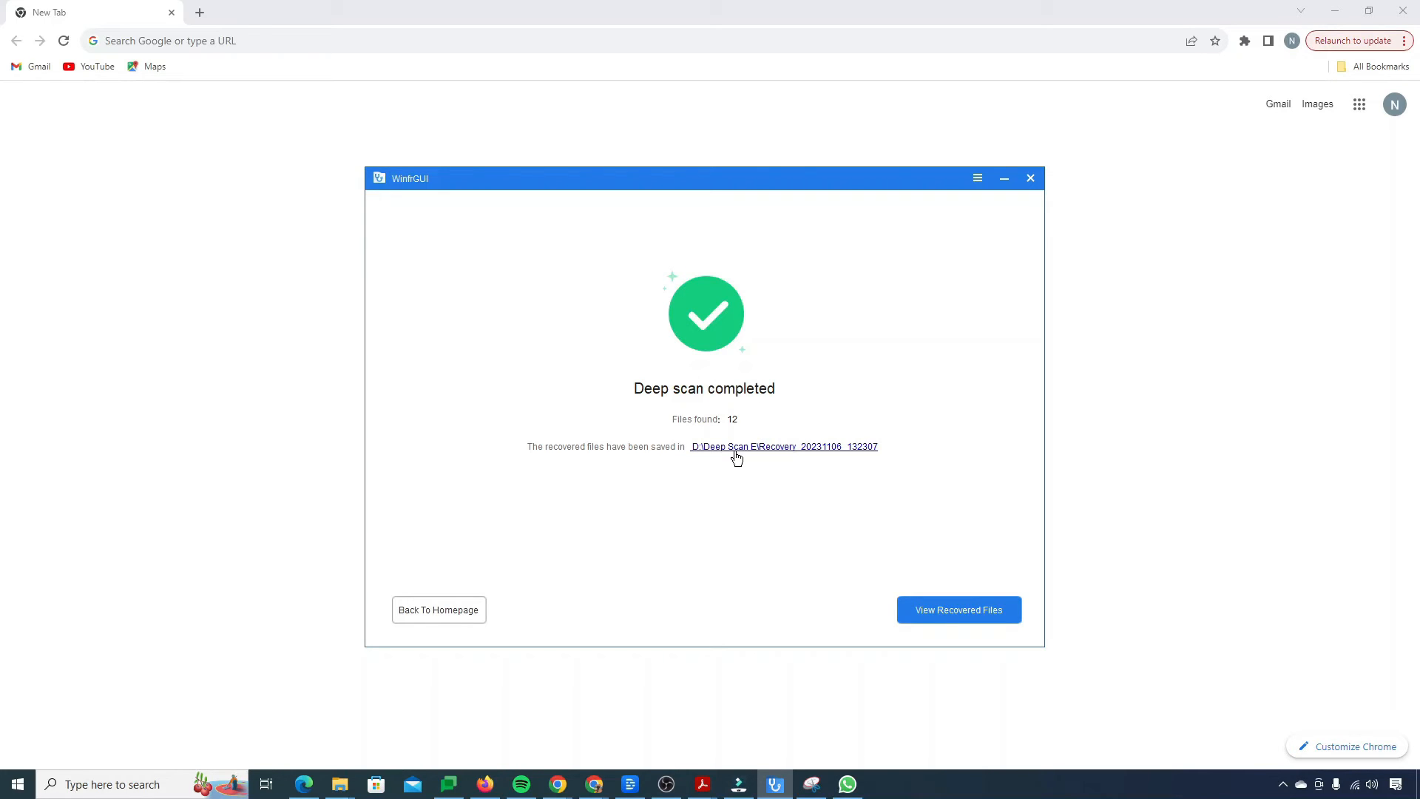
mouse_move(958, 580)
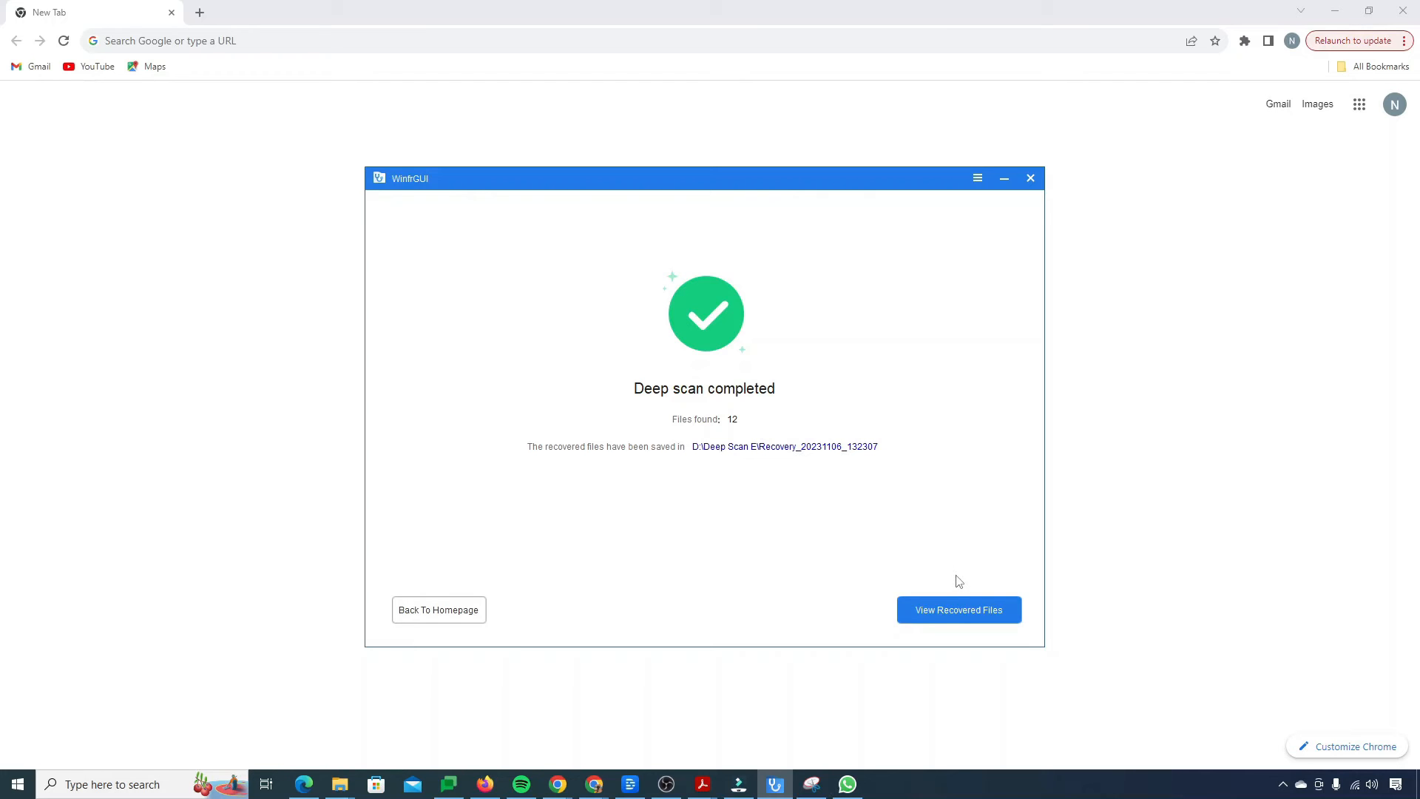
mouse_move(958, 609)
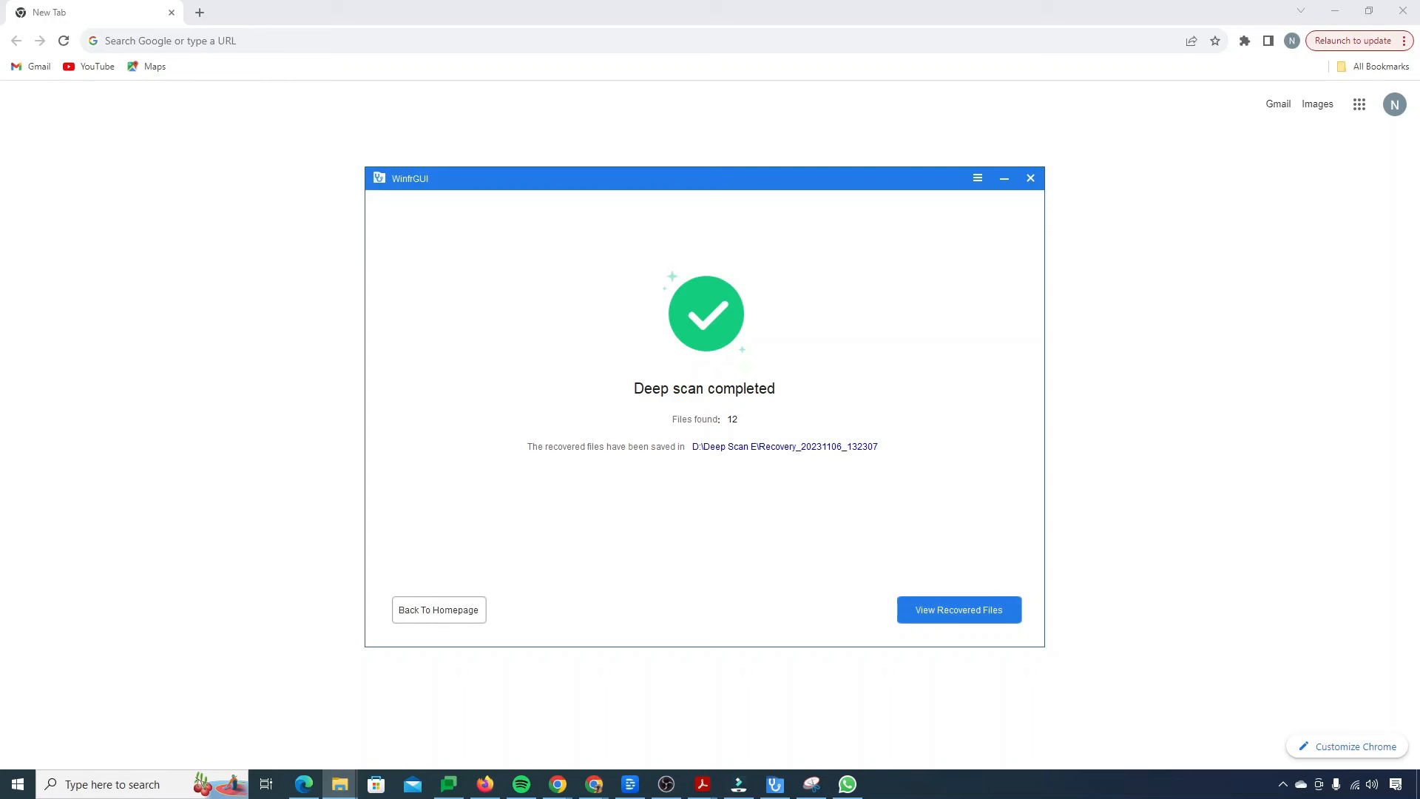
Step: View the recovered files folder as large icons and select RecoveryLog
left_click(958, 609)
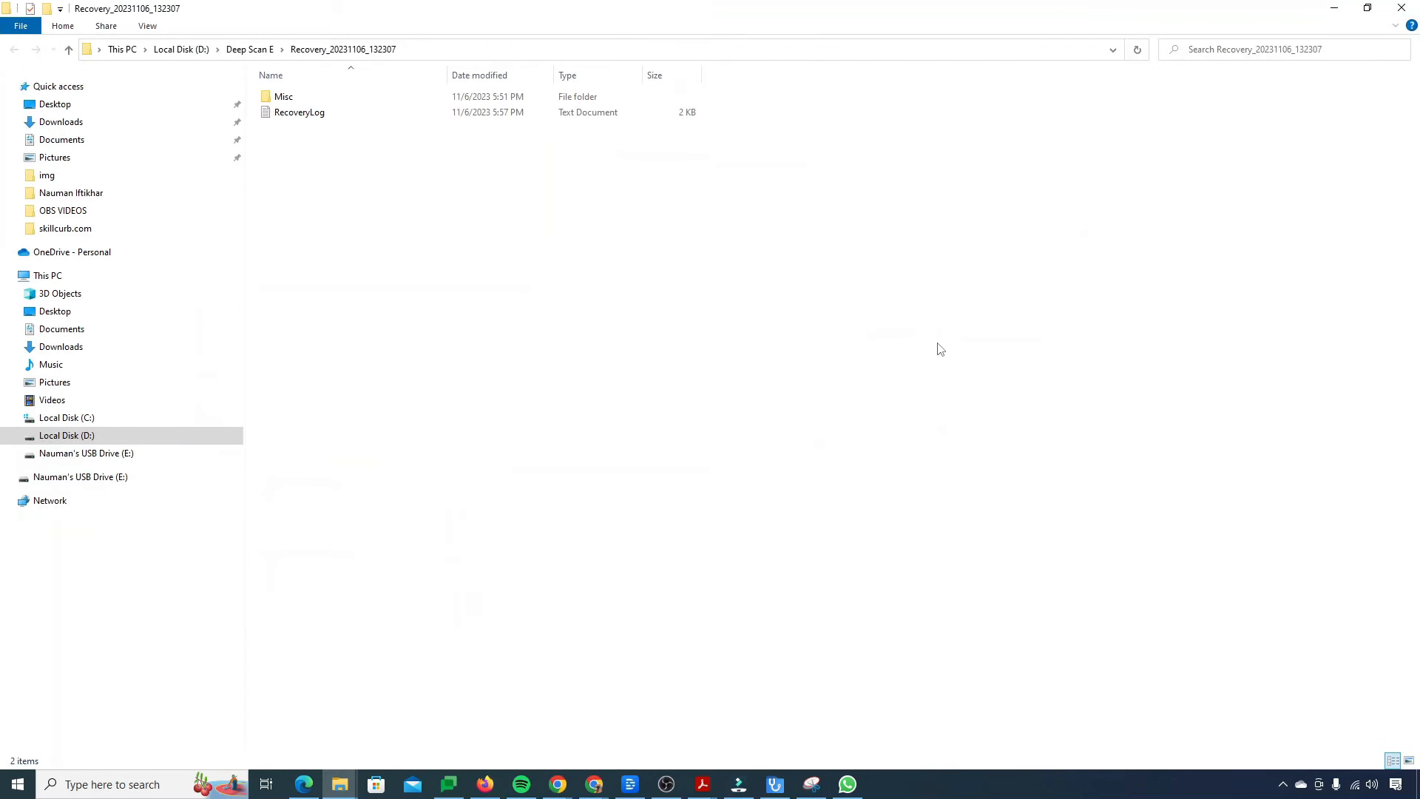
left_click(1409, 760)
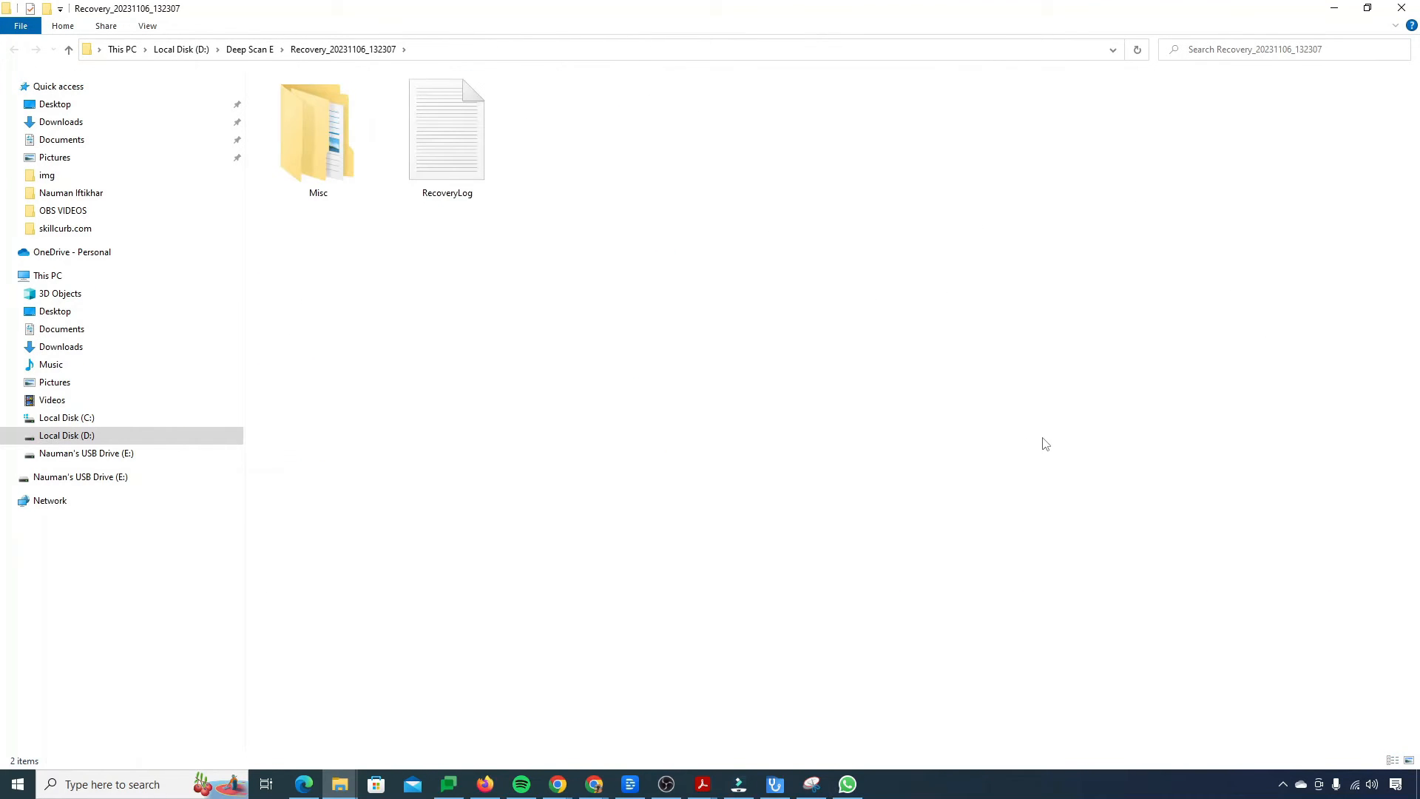
left_click(447, 132)
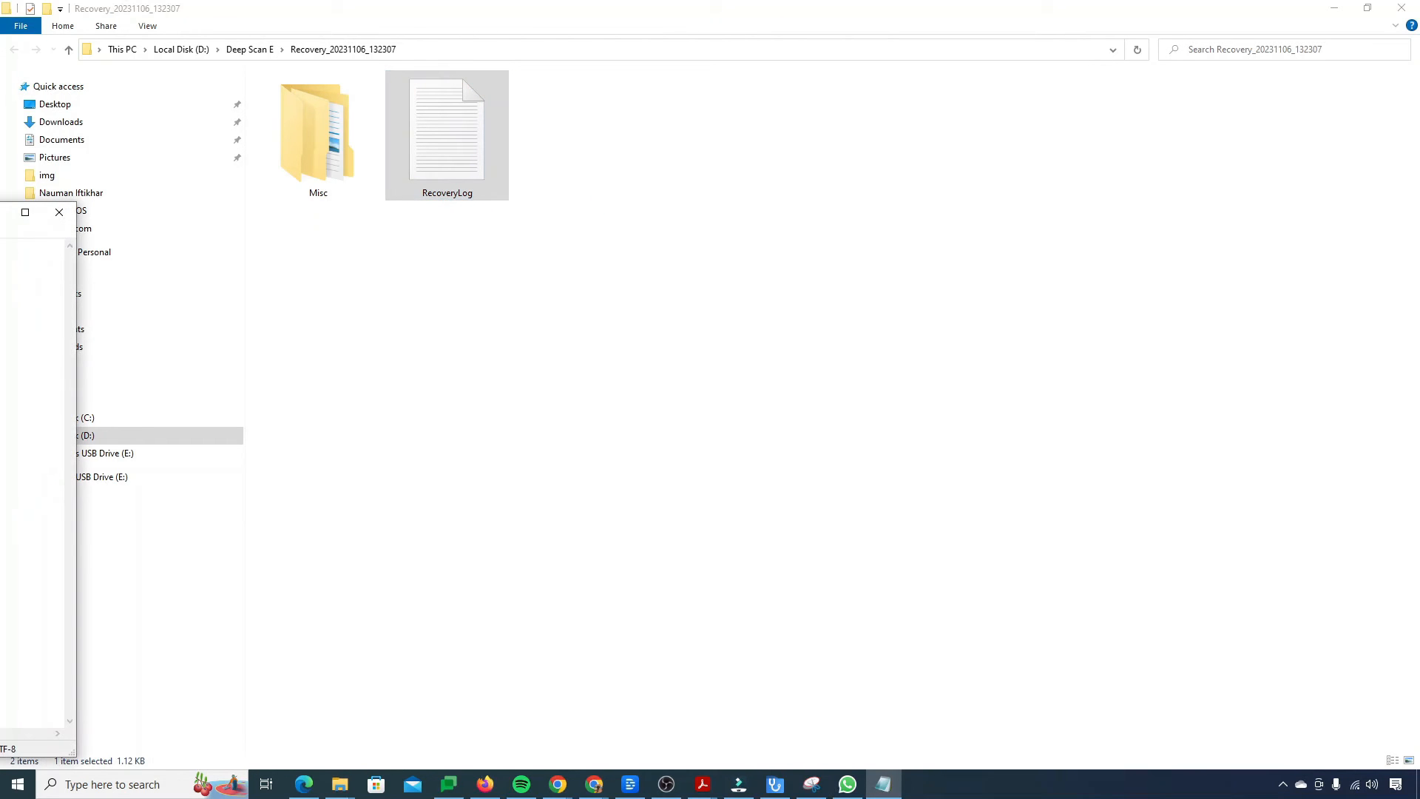
Step: Read RecoveryLog in Notepad listing 12 recovered .mkv files, then close it
double_click(446, 127)
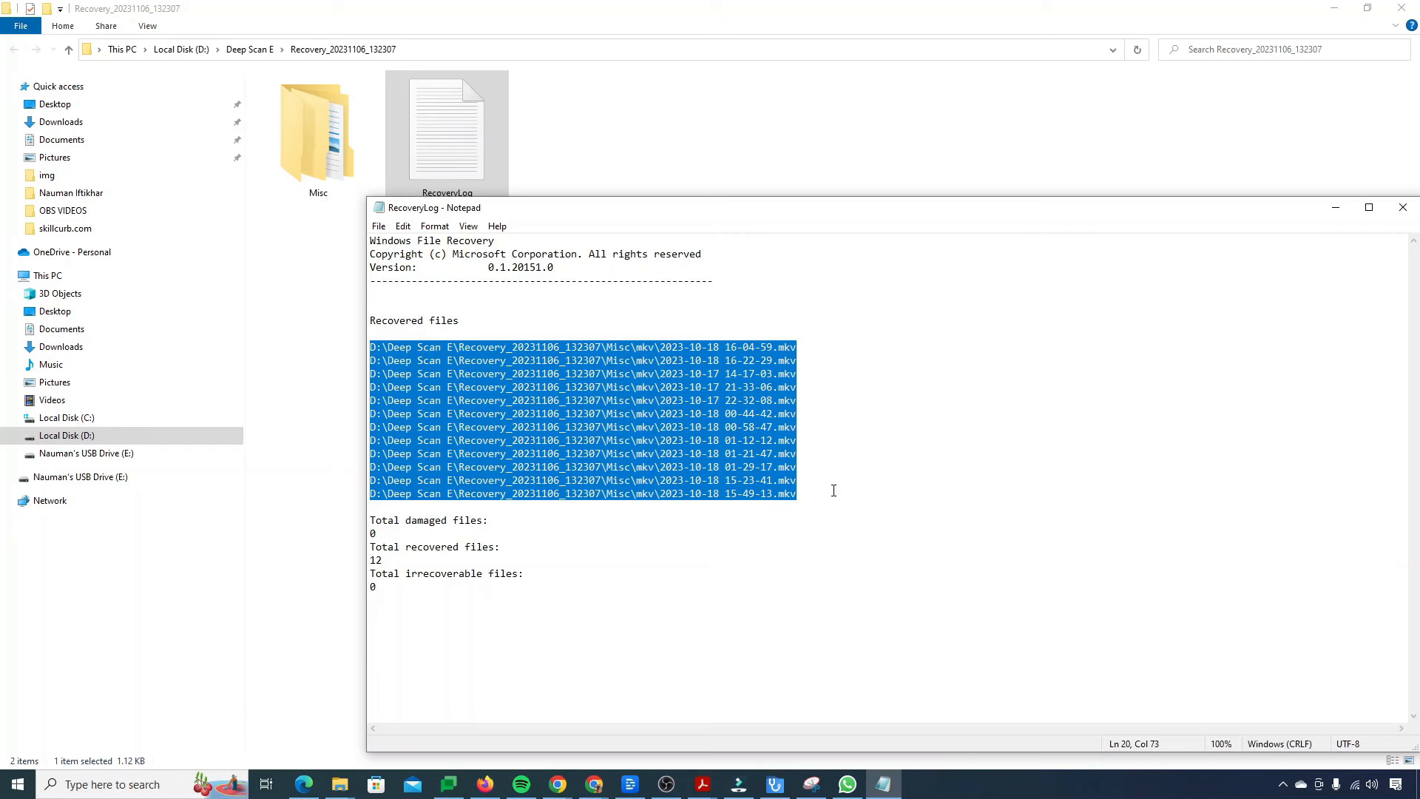
left_click(782, 494)
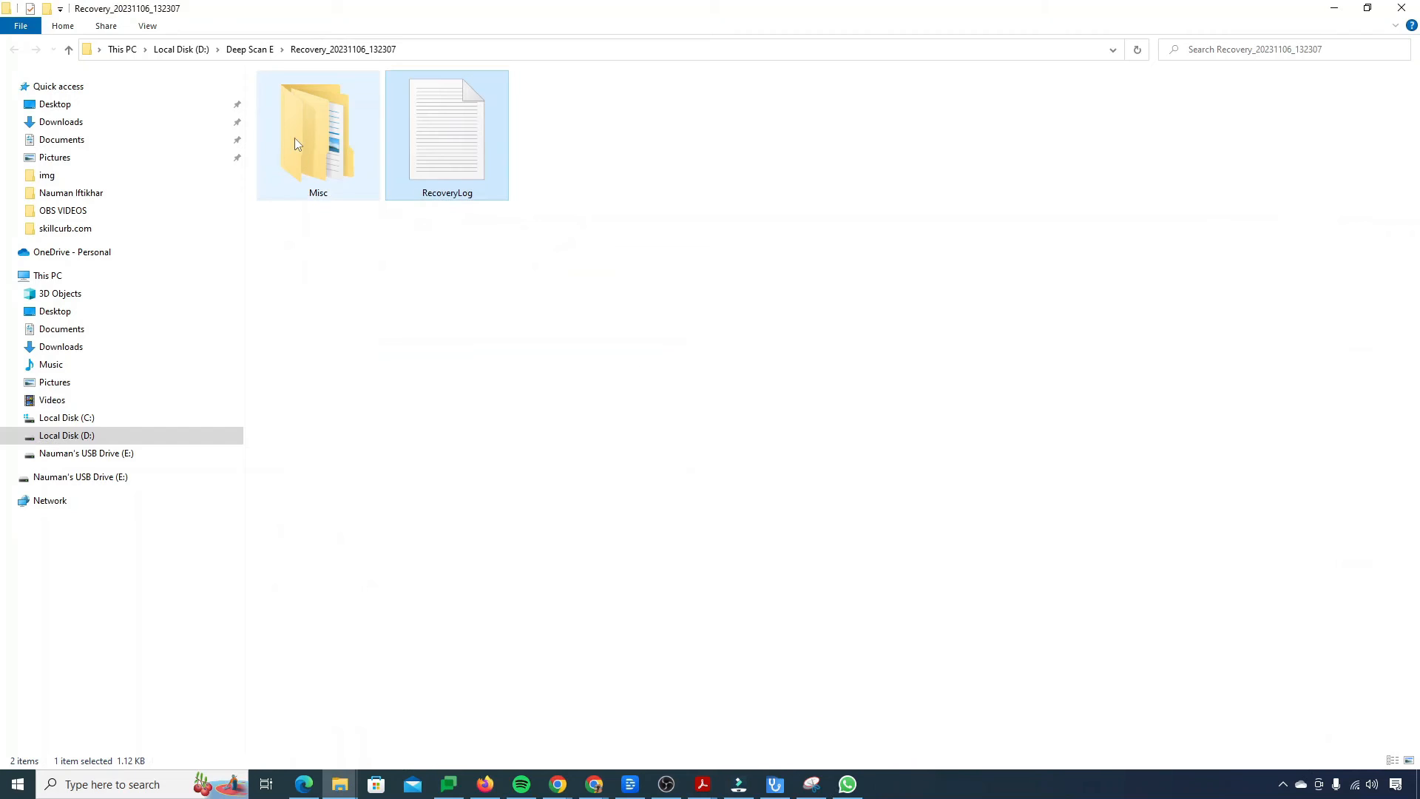
double_click(318, 135)
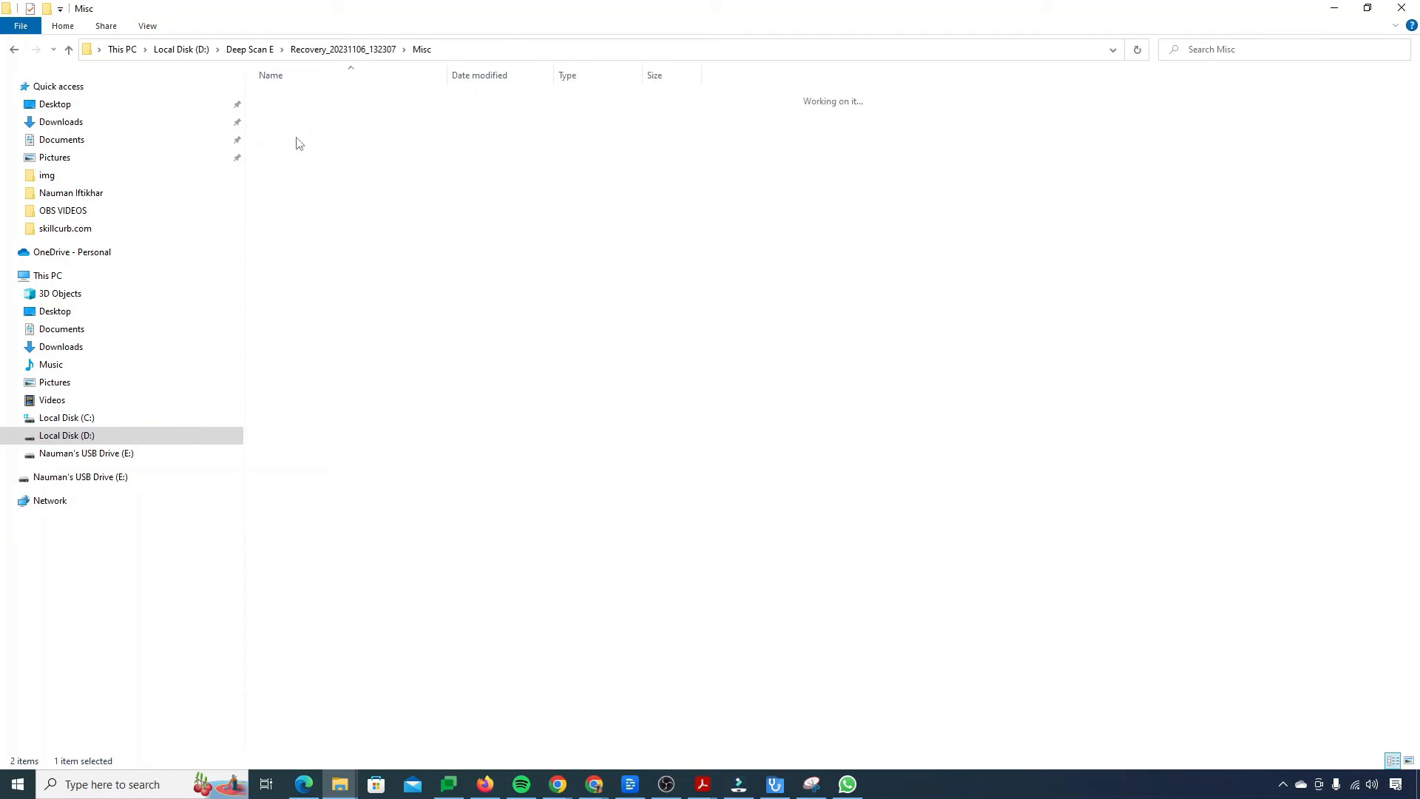
mouse_move(331, 102)
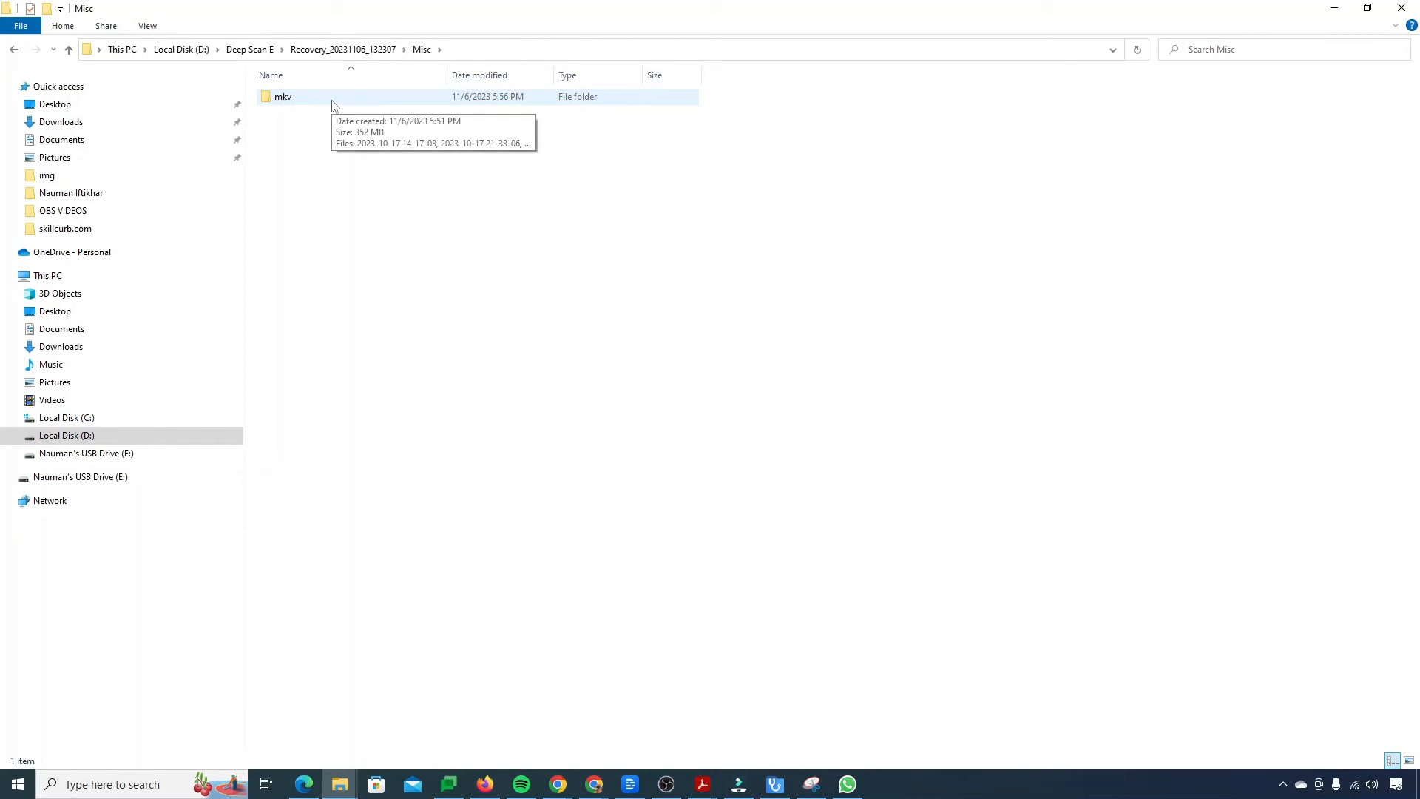
double_click(282, 98)
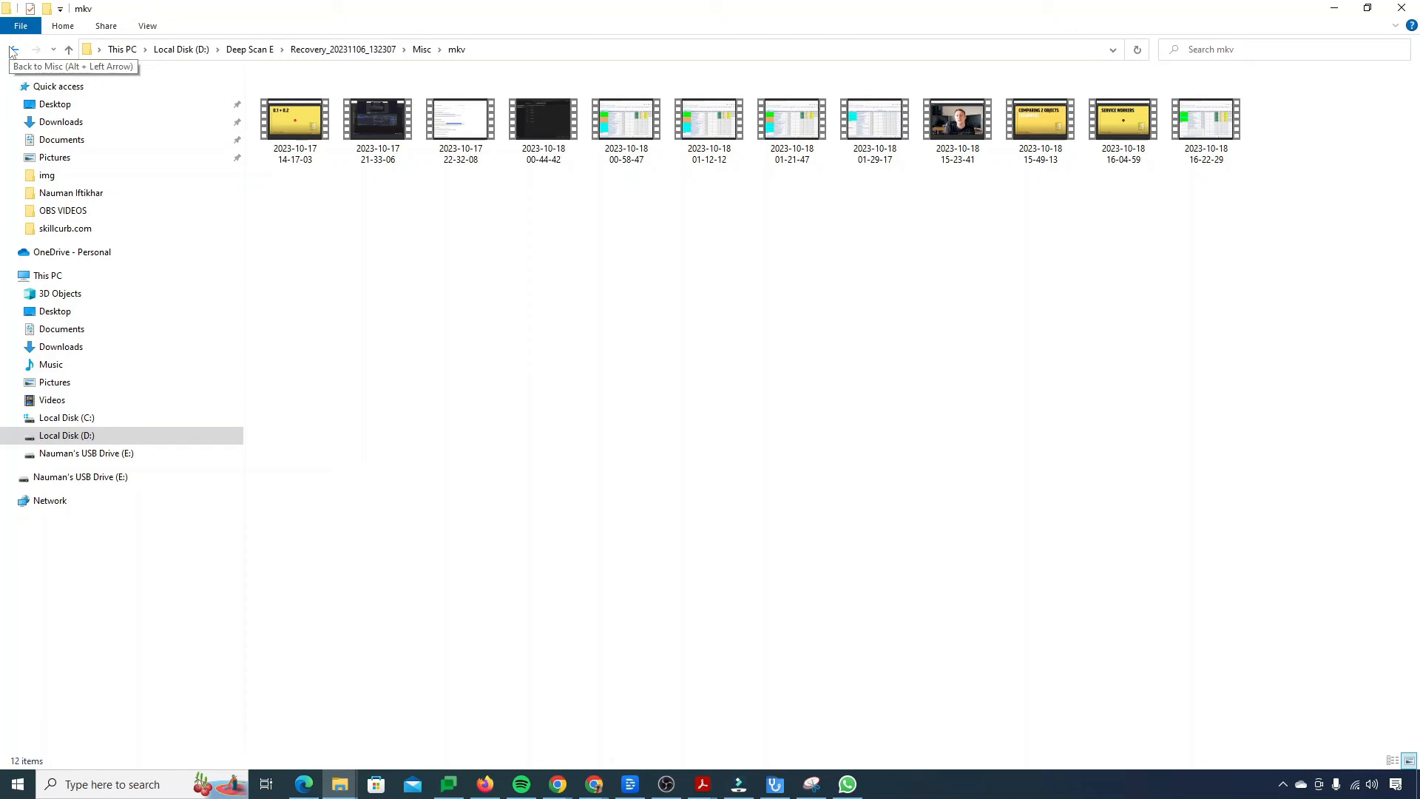
left_click(14, 49)
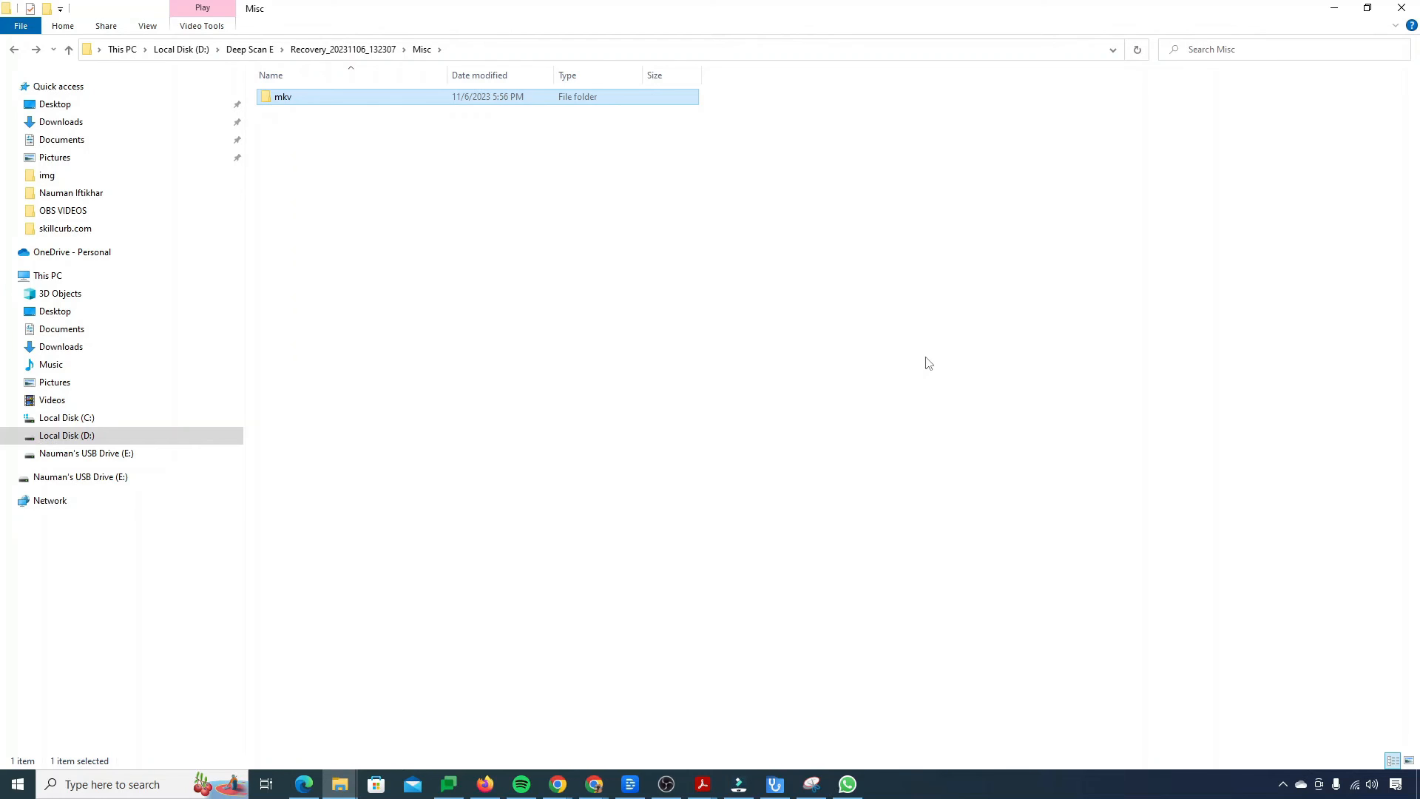
left_click(69, 48)
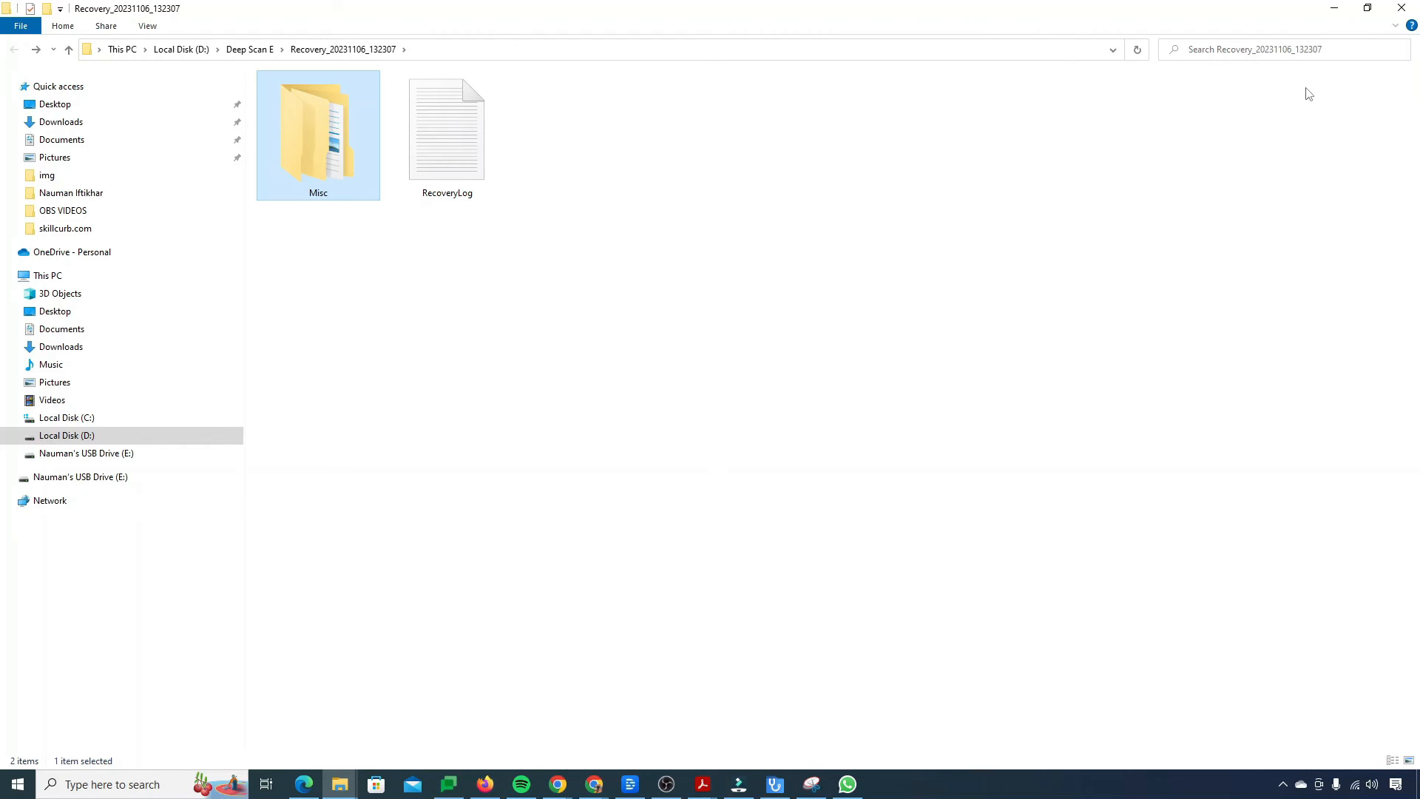
mouse_move(1350, 699)
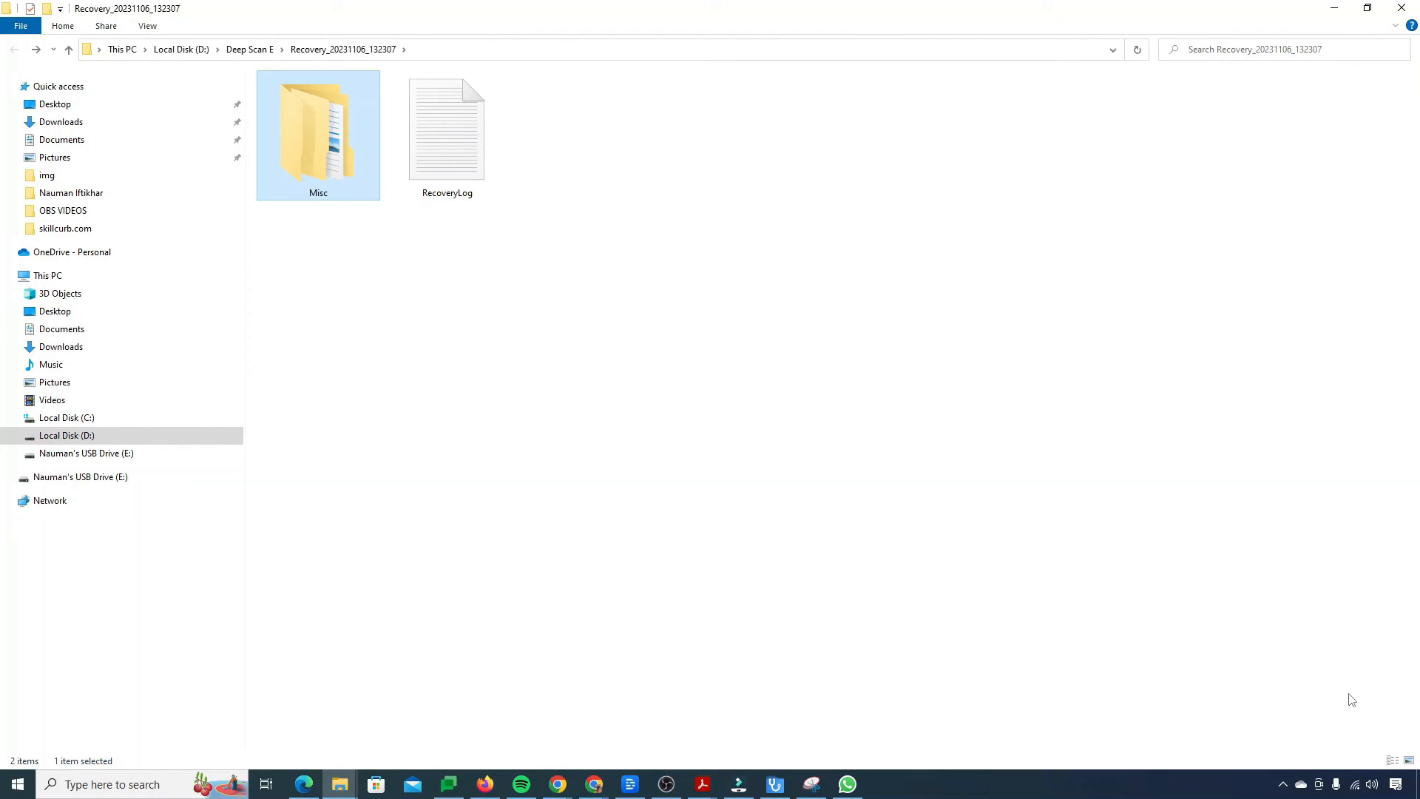
left_click(774, 783)
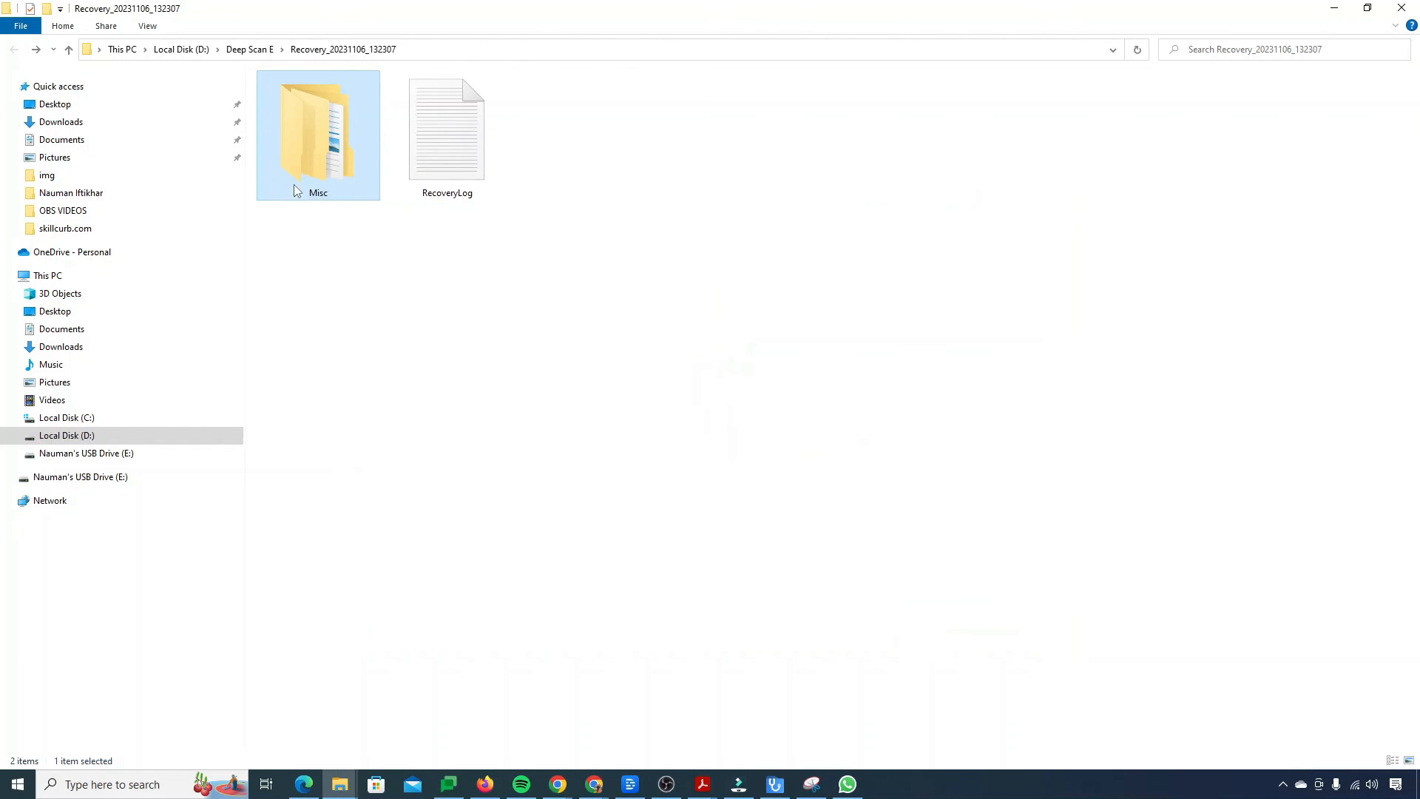
Step: Navigate into Misc, then mkv, to view the 12 recovered video thumbnails
double_click(318, 135)
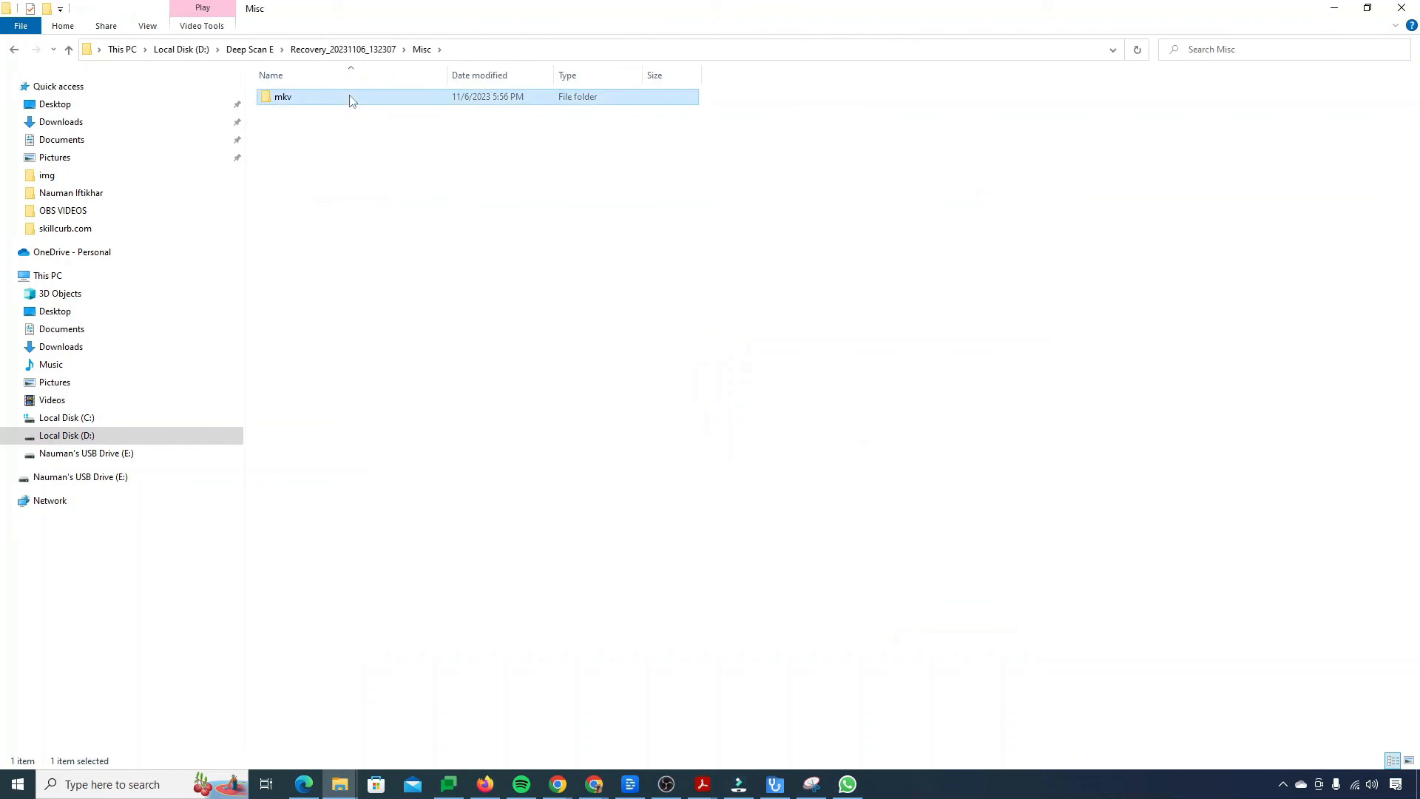
double_click(280, 96)
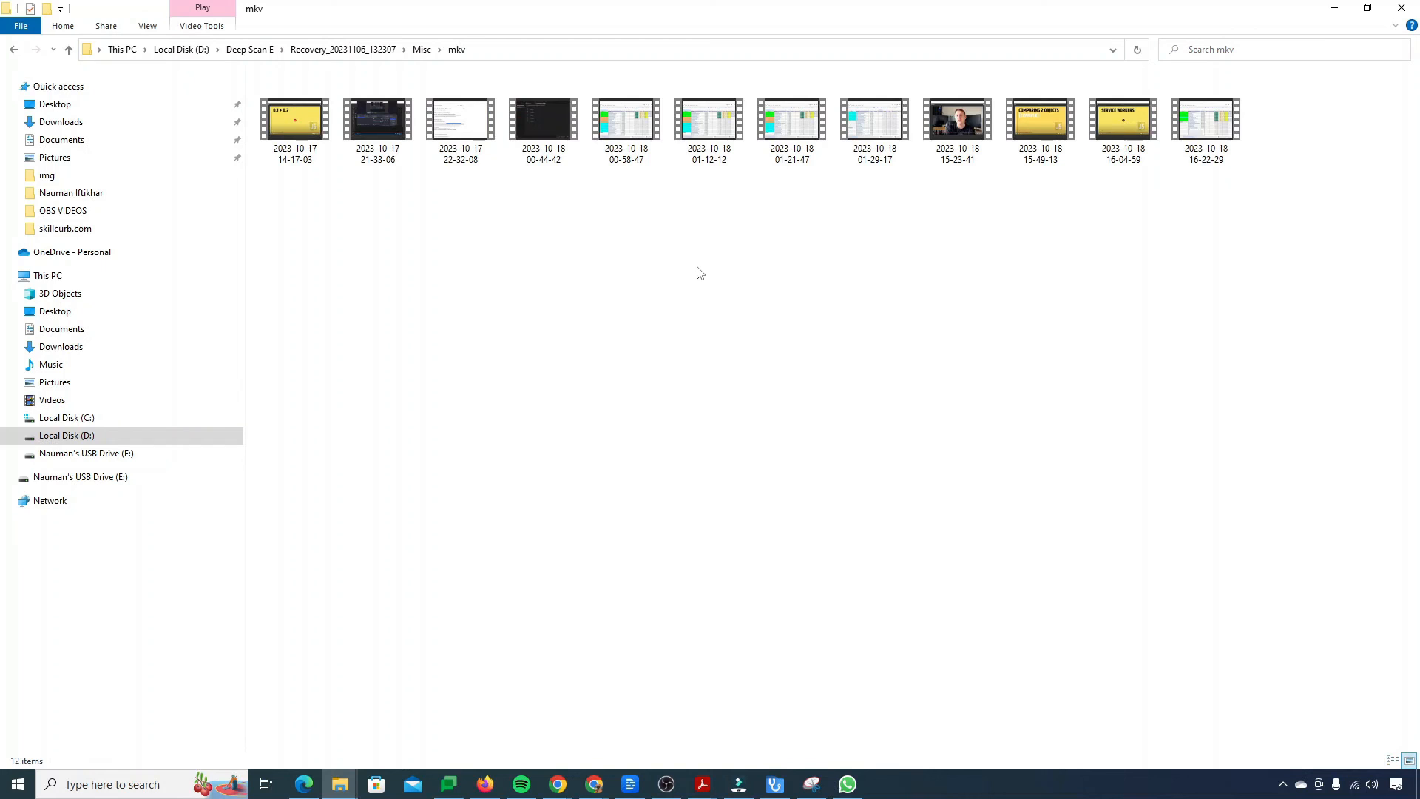
mouse_move(640, 264)
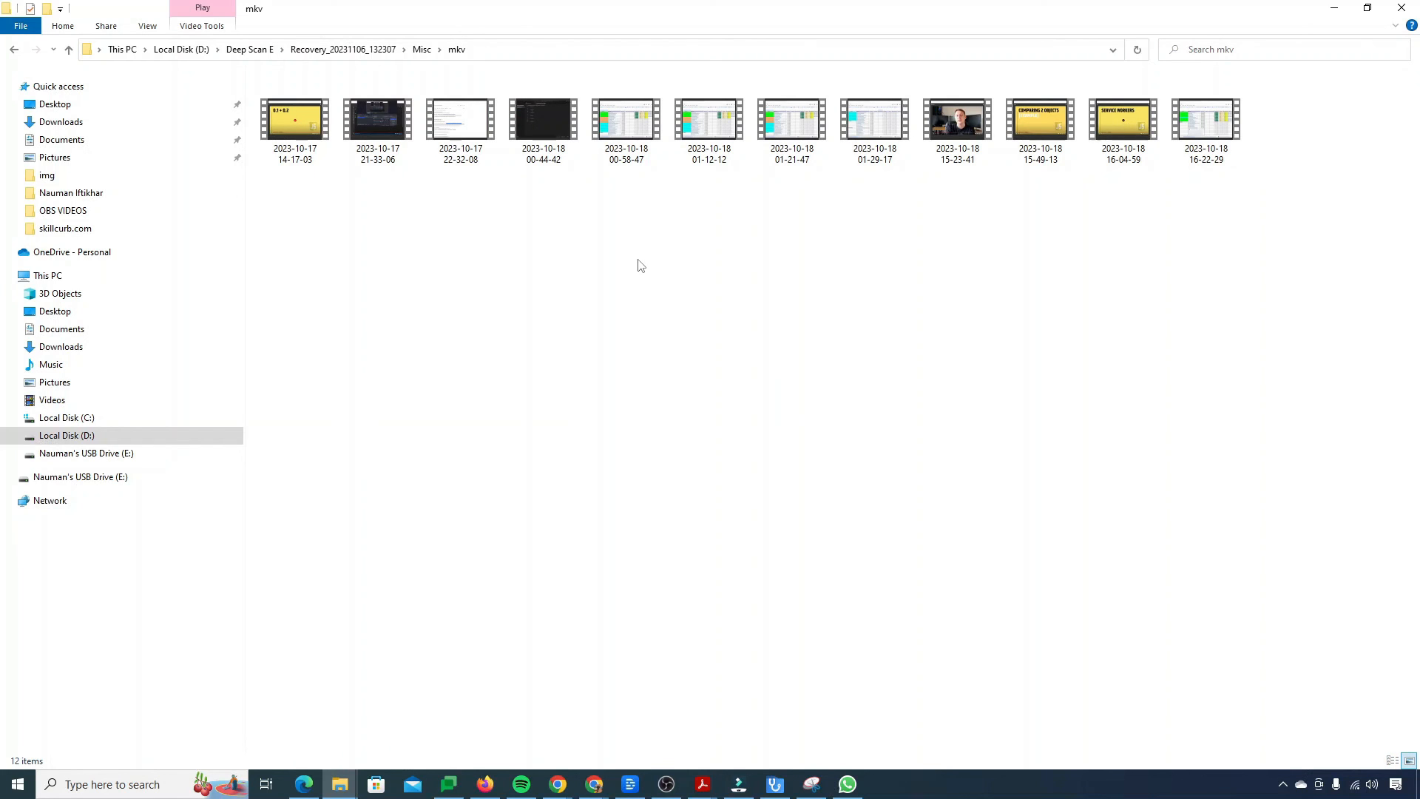